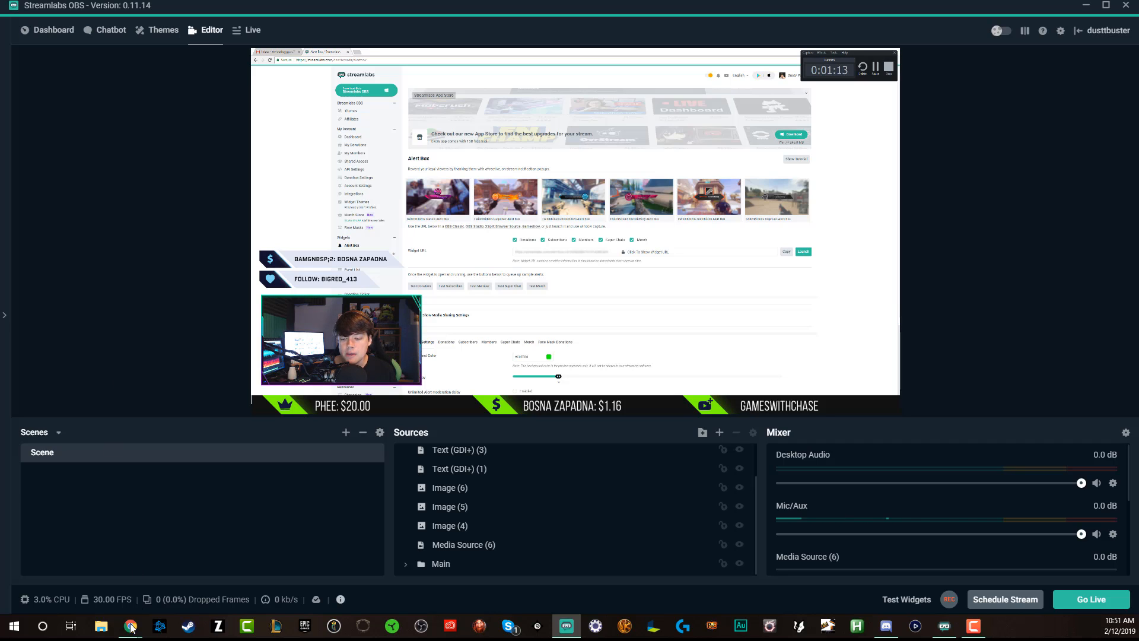
{"action": "mouse_move", "coordinate": [130, 626]}
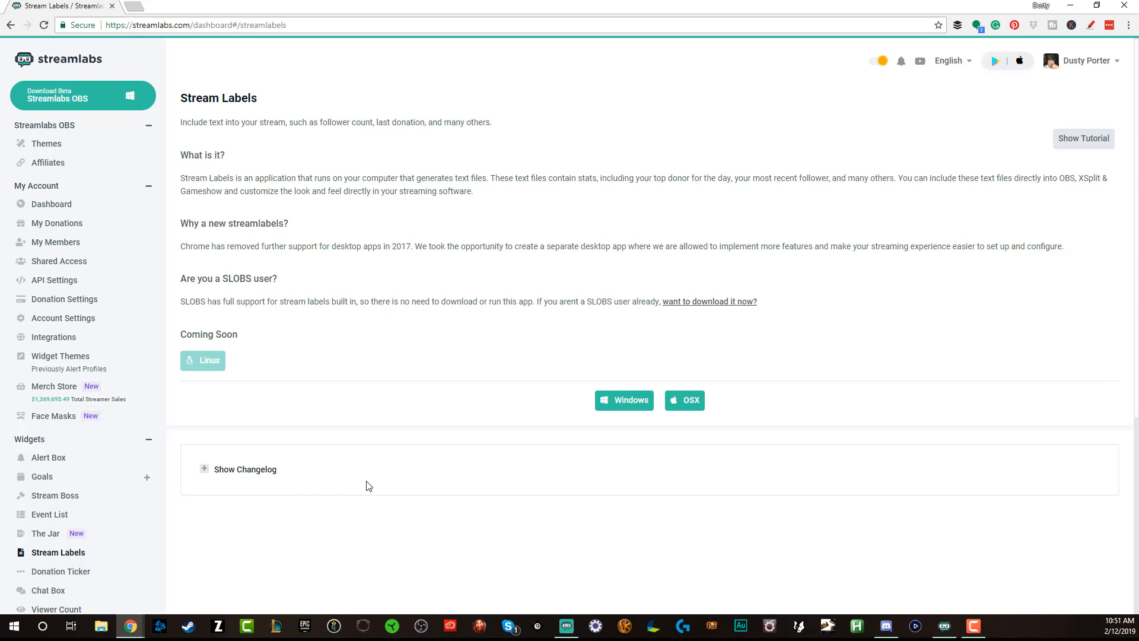
{"action": "mouse_move", "coordinate": [357, 484]}
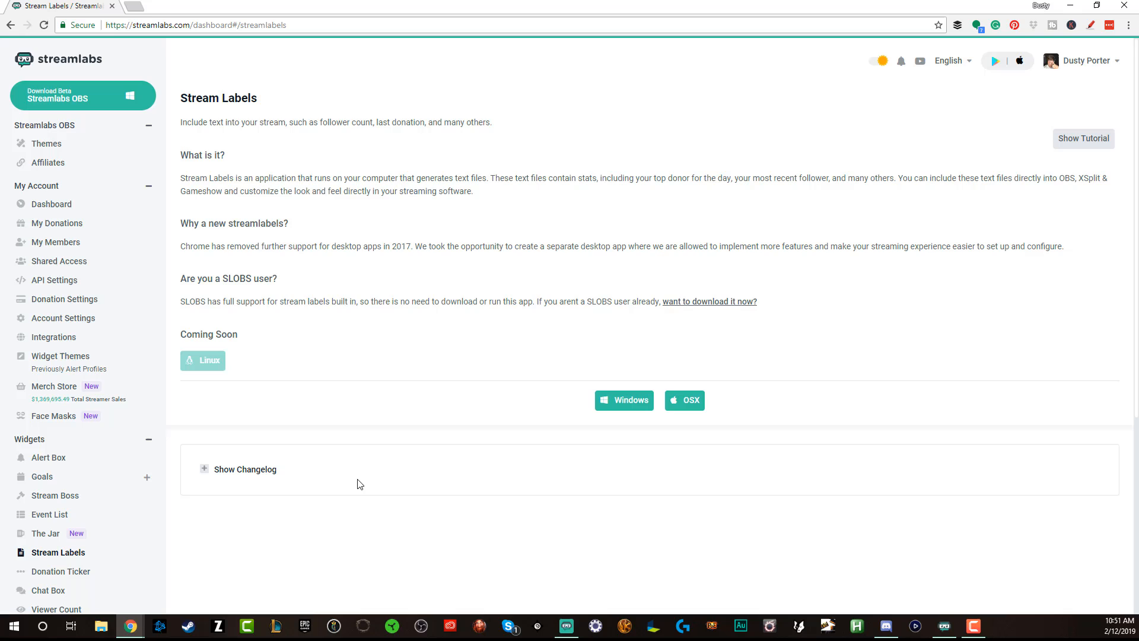
{"action": "mouse_move", "coordinate": [346, 482]}
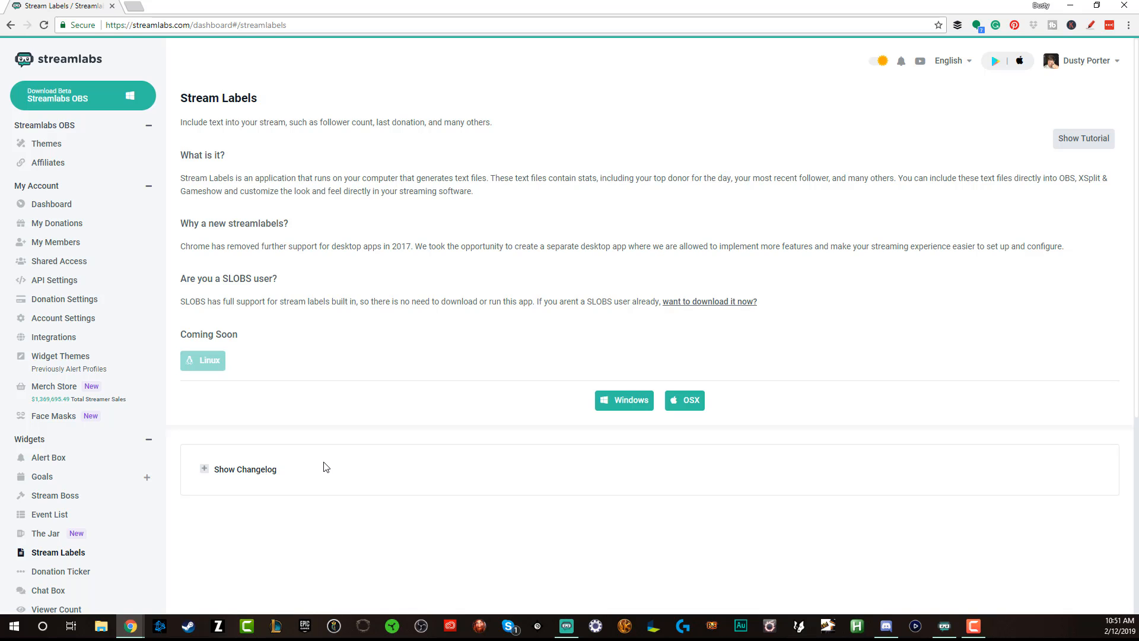
{"action": "mouse_move", "coordinate": [311, 410]}
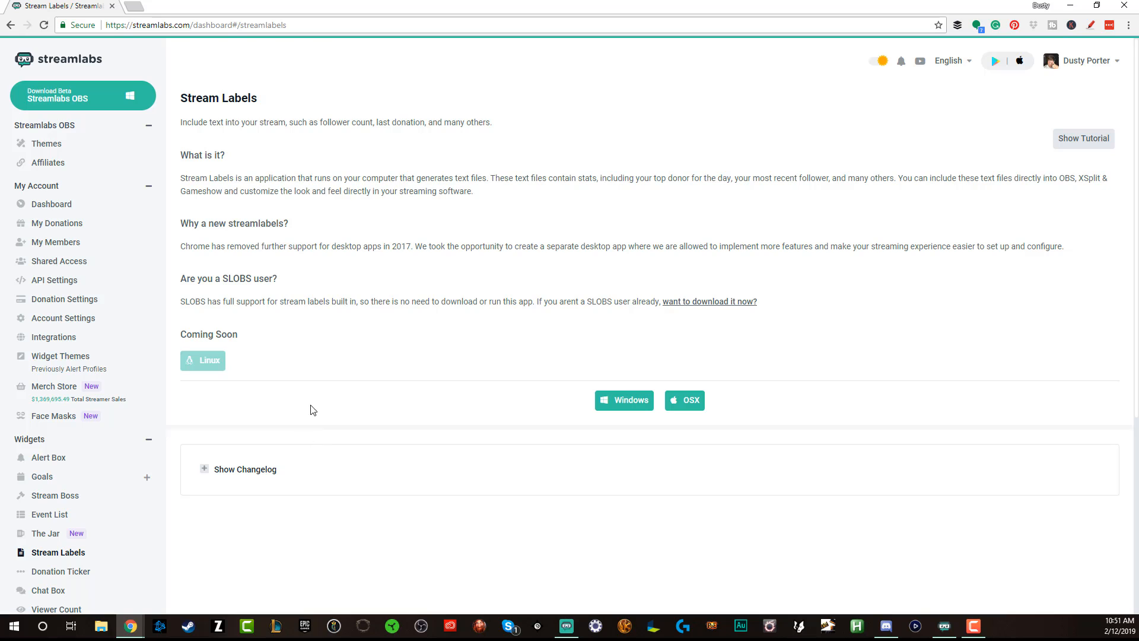
{"action": "mouse_move", "coordinate": [114, 146]}
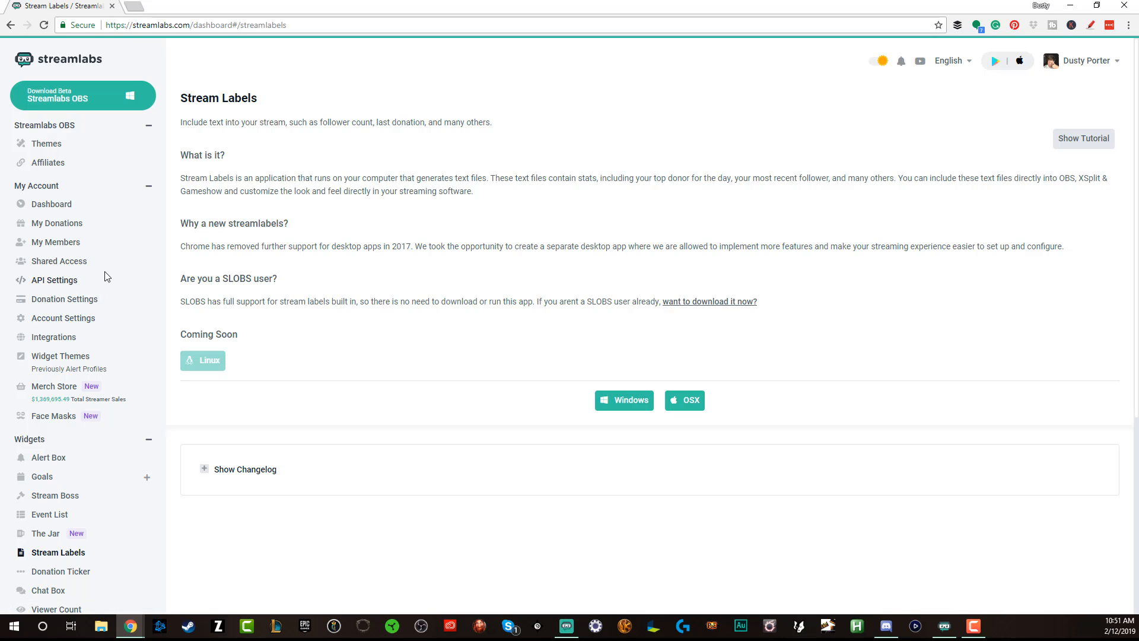
{"action": "scroll", "scroll_direction": "down", "scroll_amount": 3}
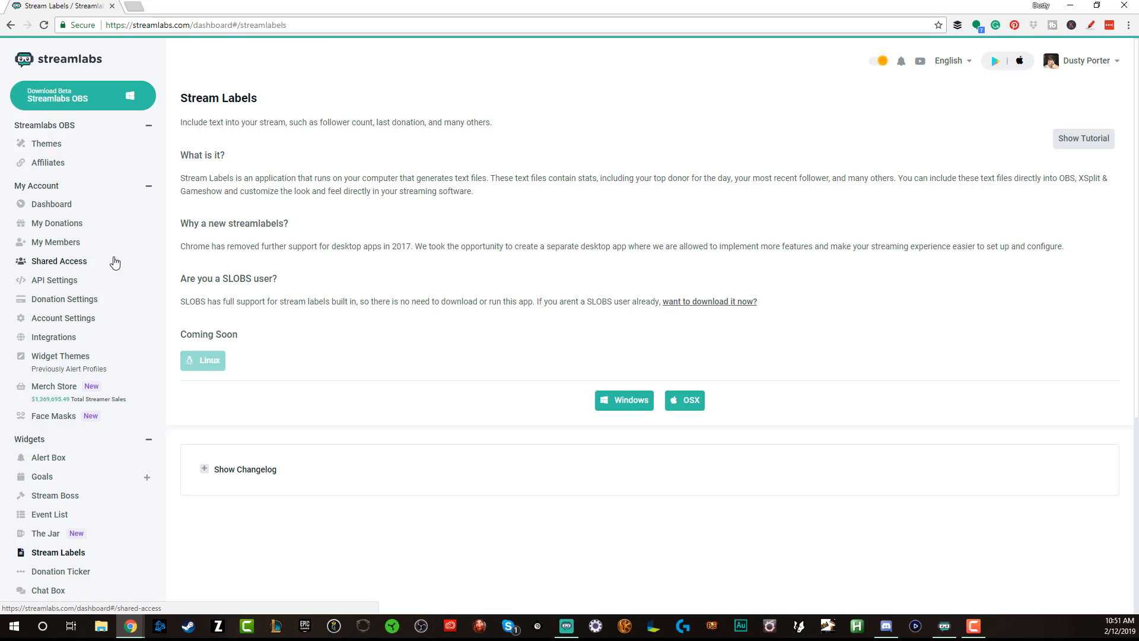
{"action": "mouse_move", "coordinate": [102, 279]}
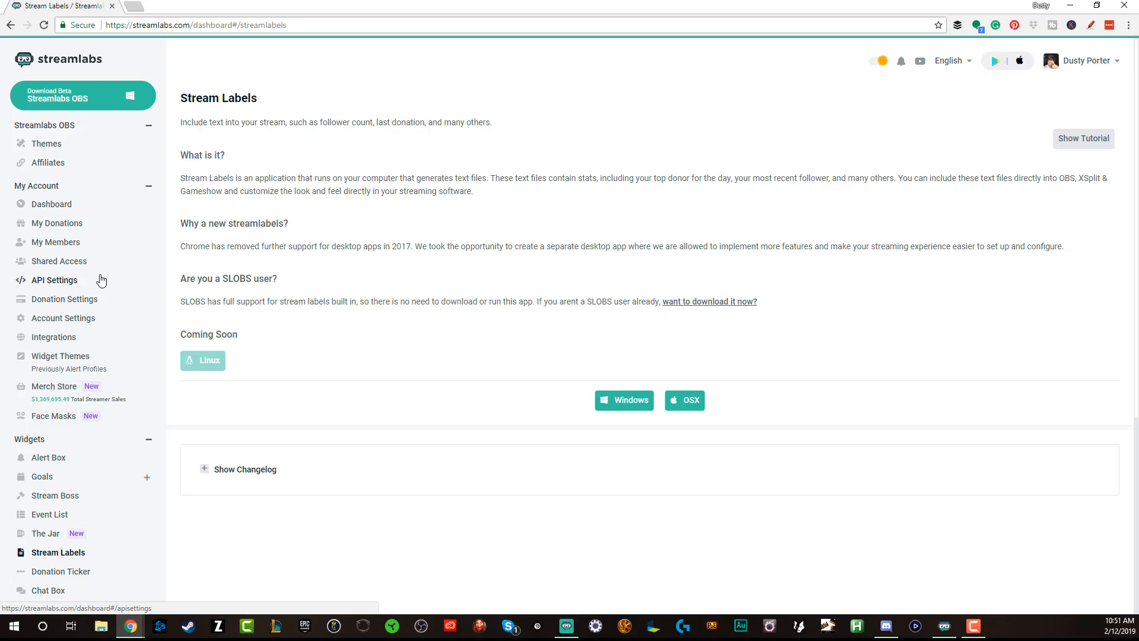
Scroll through the Stream Labels info page and download the Windows version of the app.
{"action": "scroll", "scroll_direction": "down", "scroll_amount": 3}
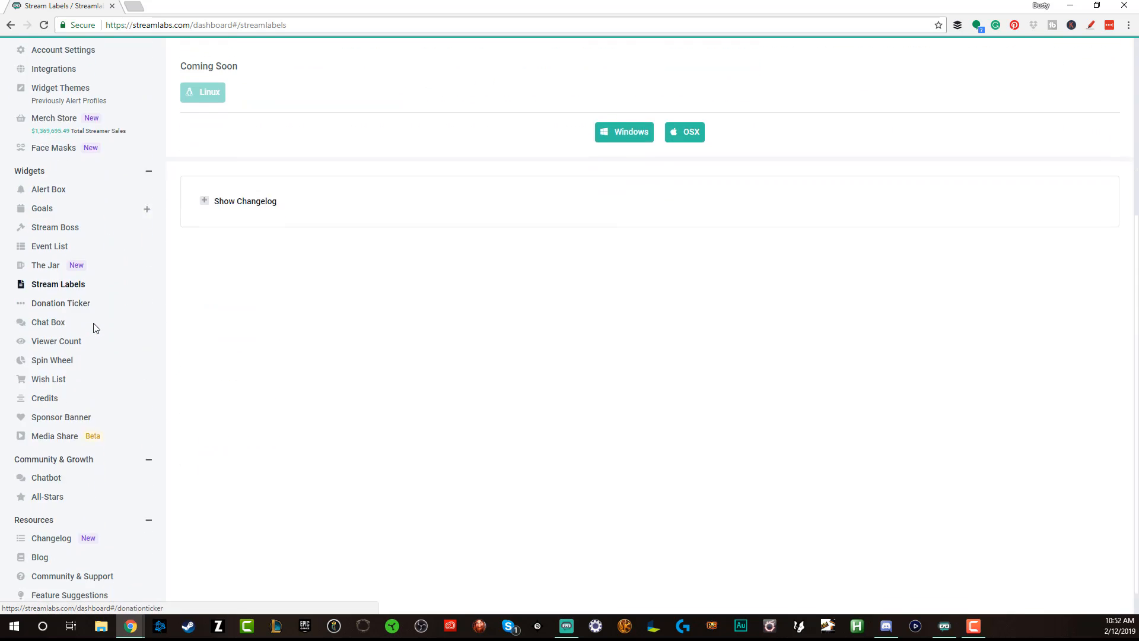
{"action": "scroll", "scroll_direction": "down", "scroll_amount": 3}
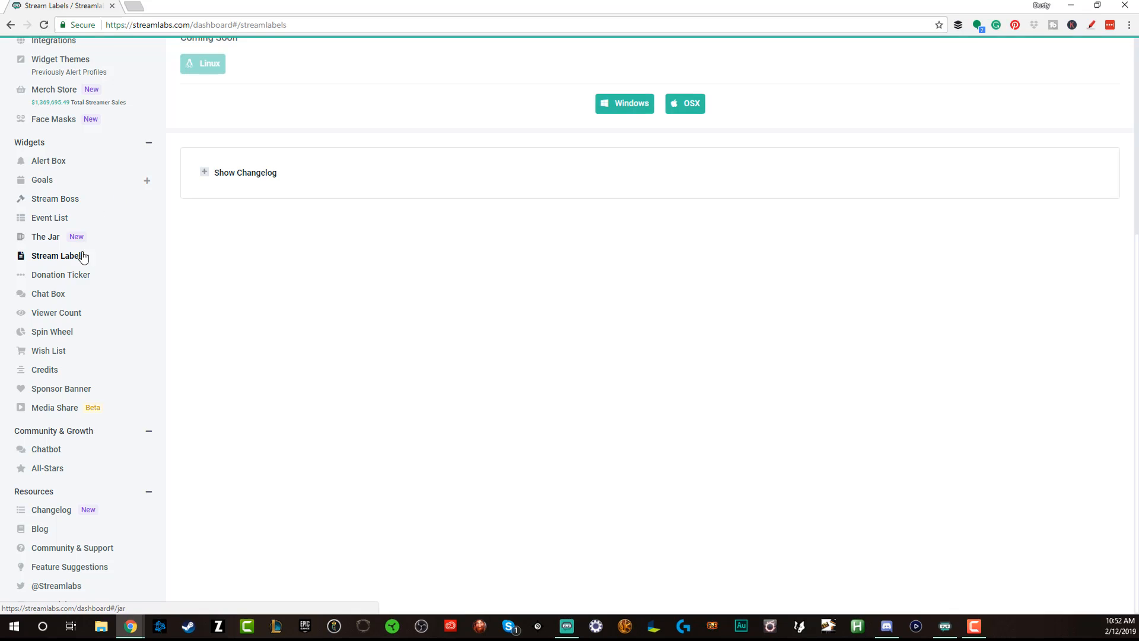
{"action": "scroll", "scroll_direction": "down", "scroll_amount": 3}
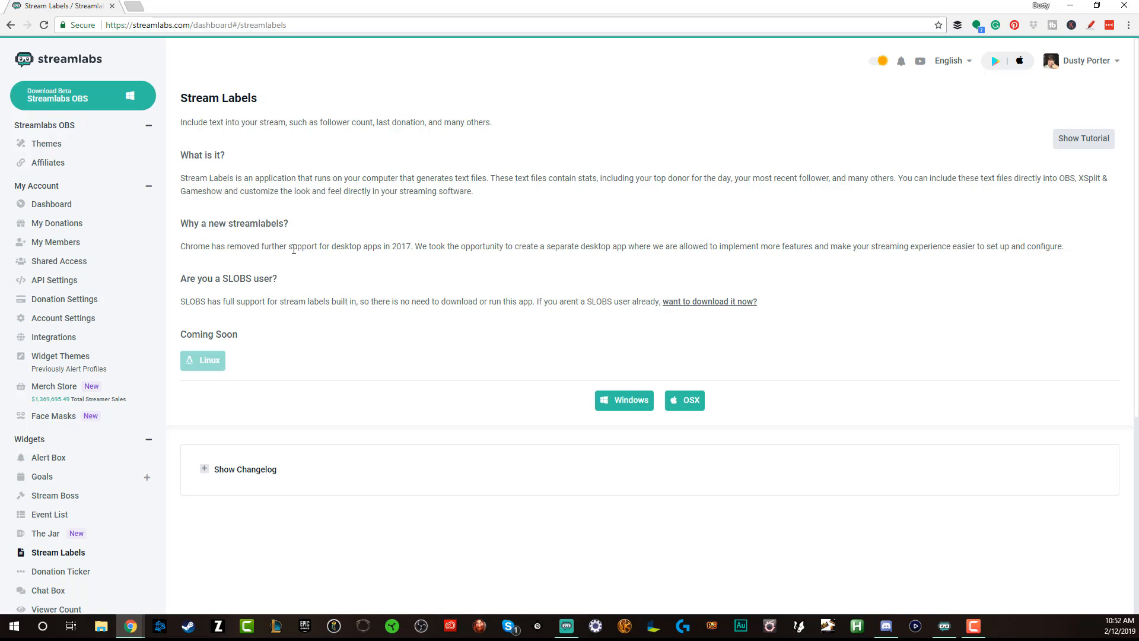
{"action": "mouse_move", "coordinate": [290, 245]}
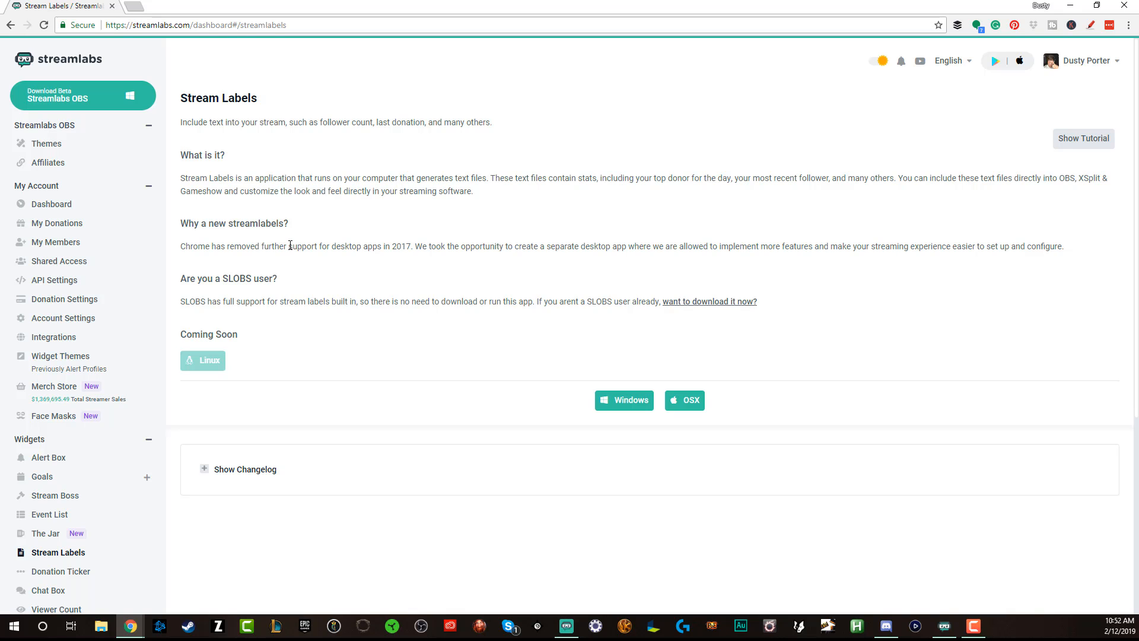
{"action": "mouse_move", "coordinate": [279, 258]}
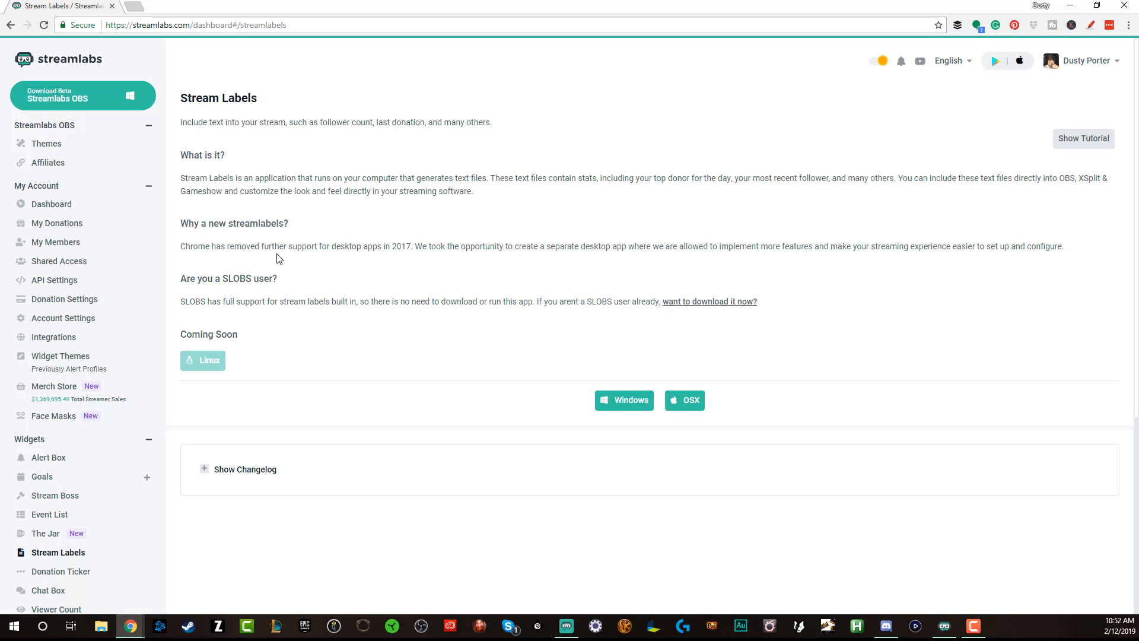
{"action": "mouse_move", "coordinate": [275, 257]}
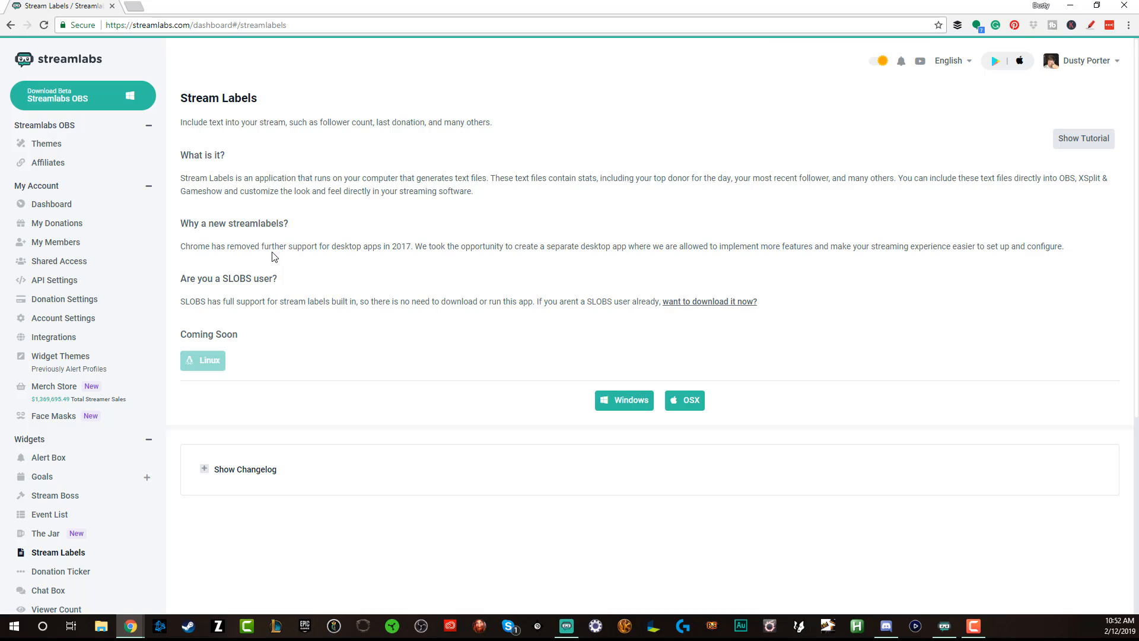
{"action": "mouse_move", "coordinate": [262, 245]}
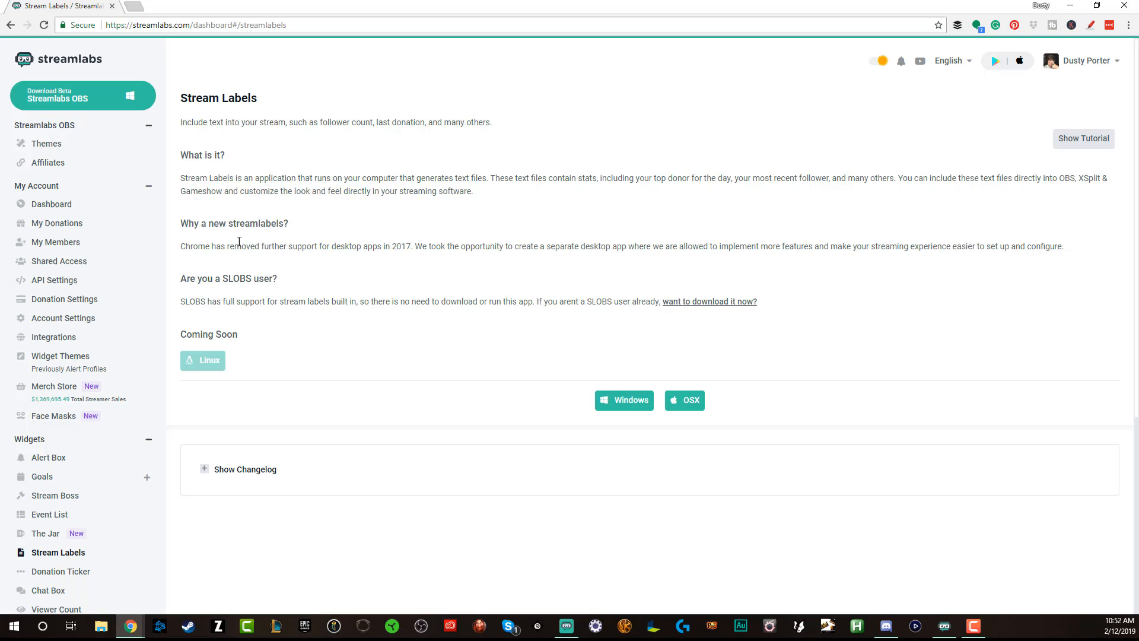
{"action": "mouse_move", "coordinate": [225, 236]}
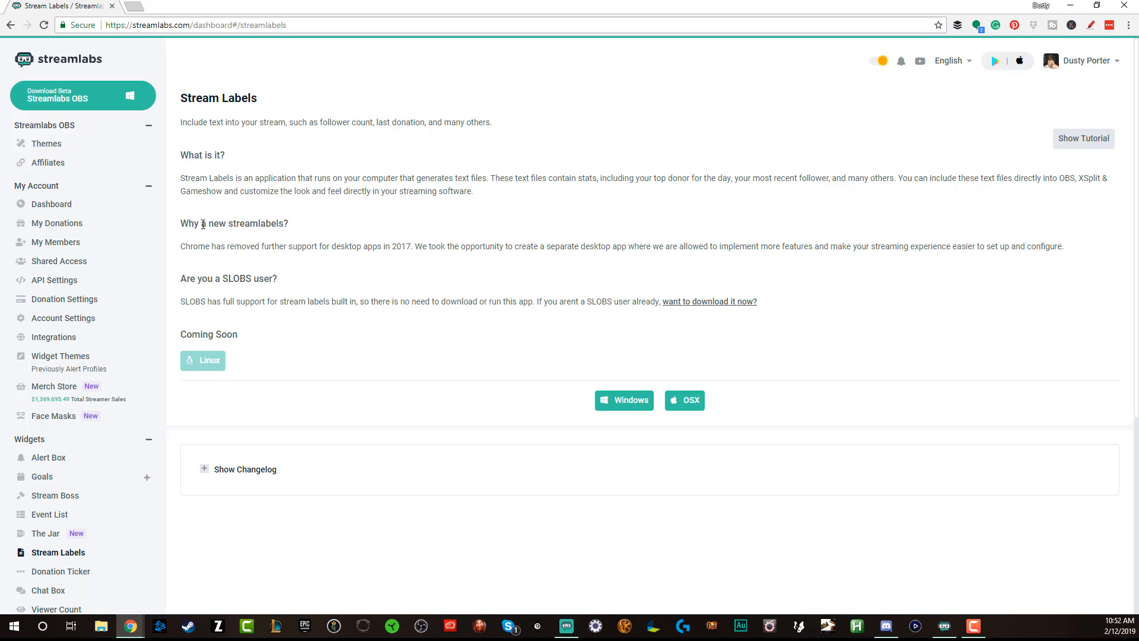
{"action": "mouse_move", "coordinate": [197, 227]}
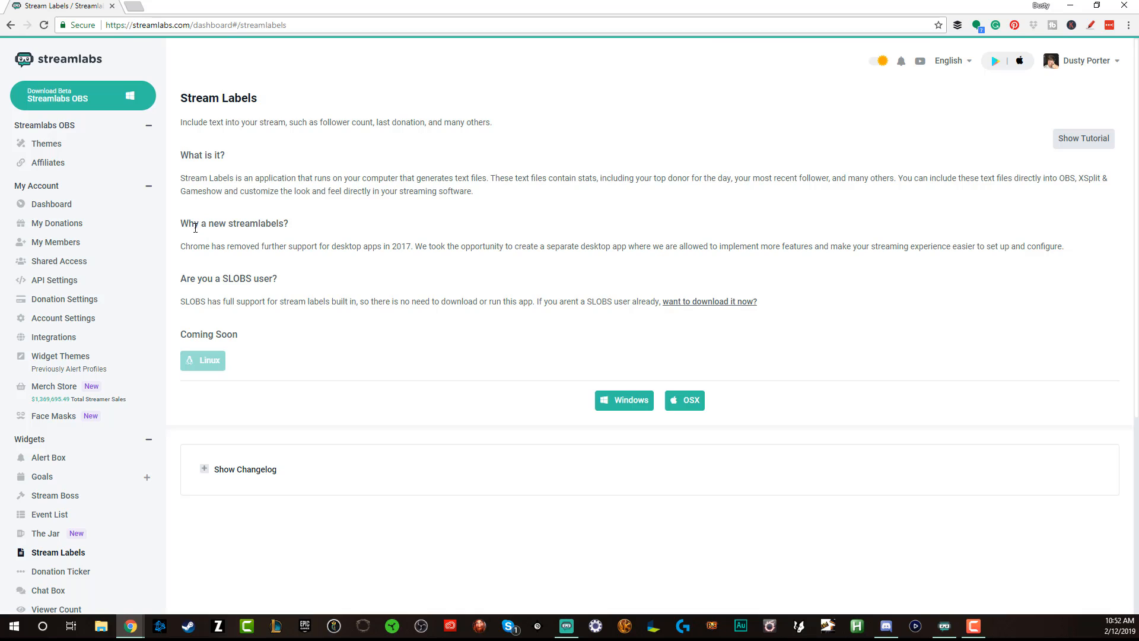
{"action": "mouse_move", "coordinate": [263, 281]}
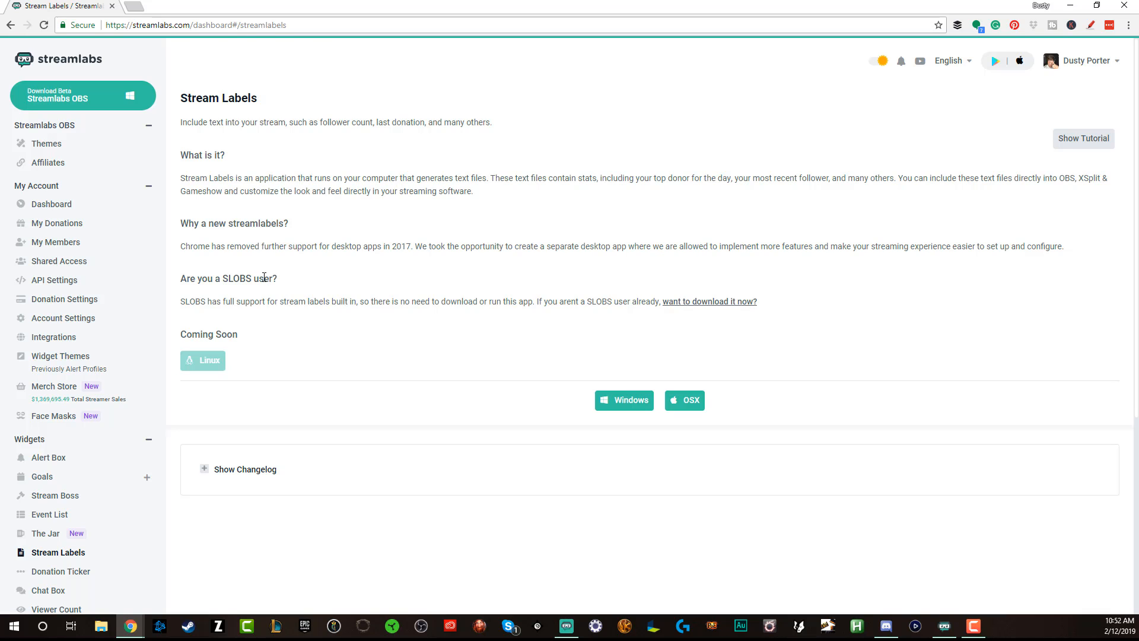
{"action": "mouse_move", "coordinate": [222, 334]}
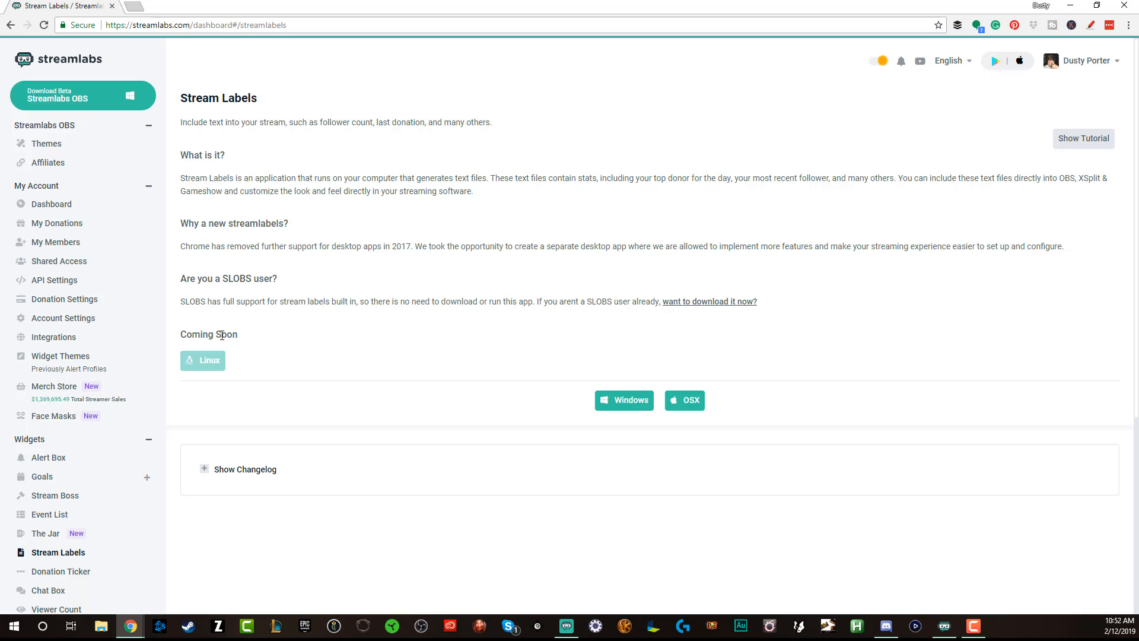
{"action": "mouse_move", "coordinate": [623, 401]}
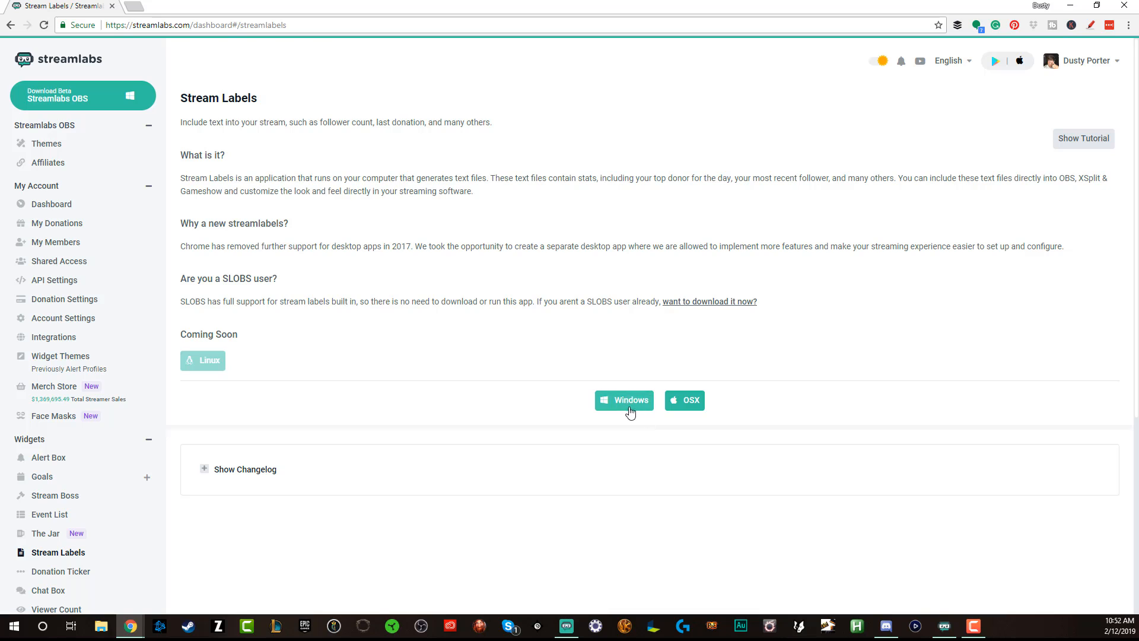
{"action": "left_click", "coordinate": [624, 401]}
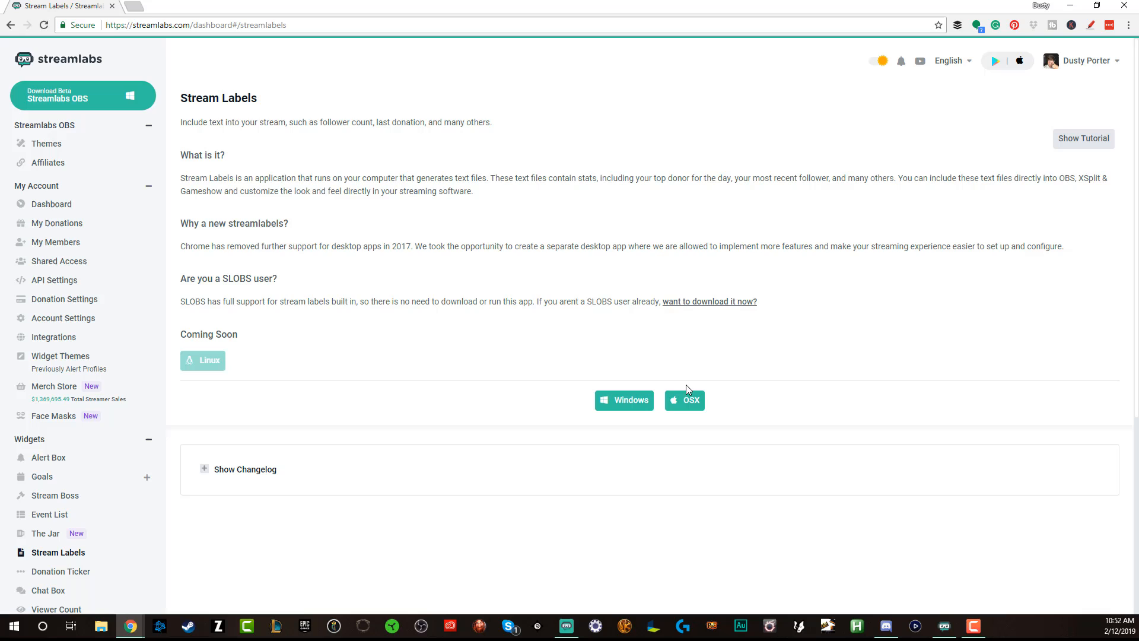
{"action": "mouse_move", "coordinate": [335, 376]}
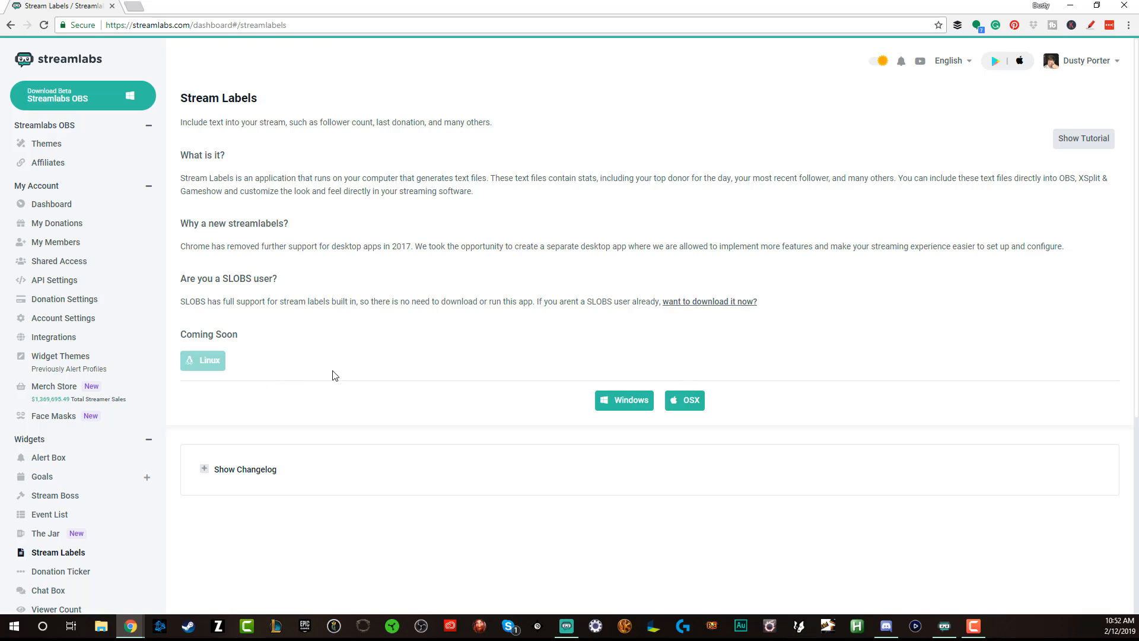
{"action": "mouse_move", "coordinate": [449, 434]}
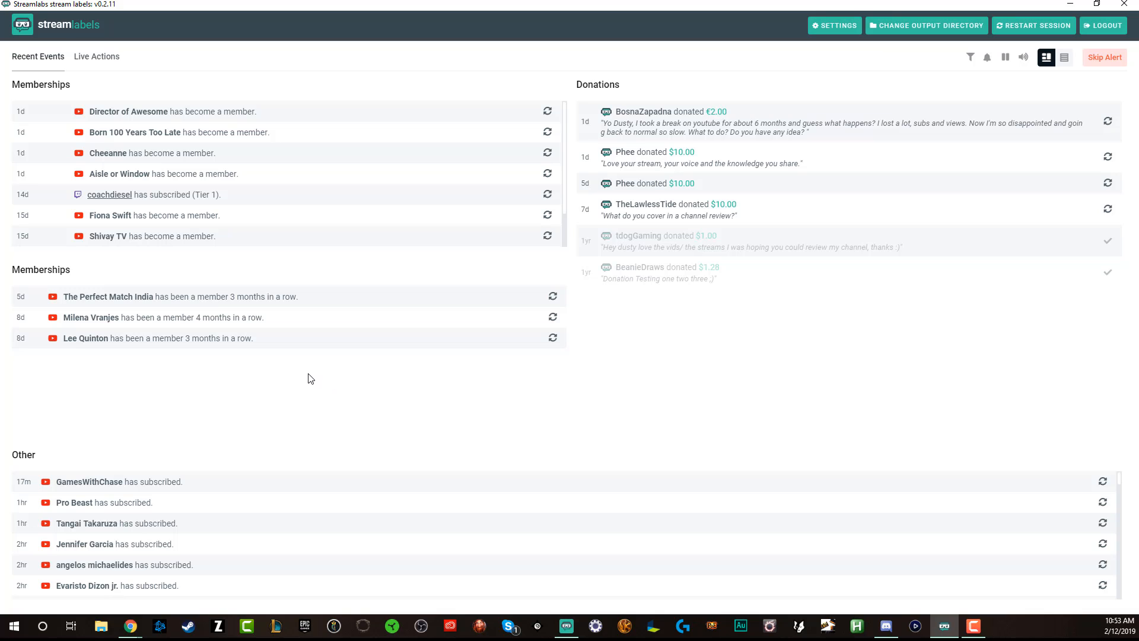
{"action": "mouse_move", "coordinate": [298, 378]}
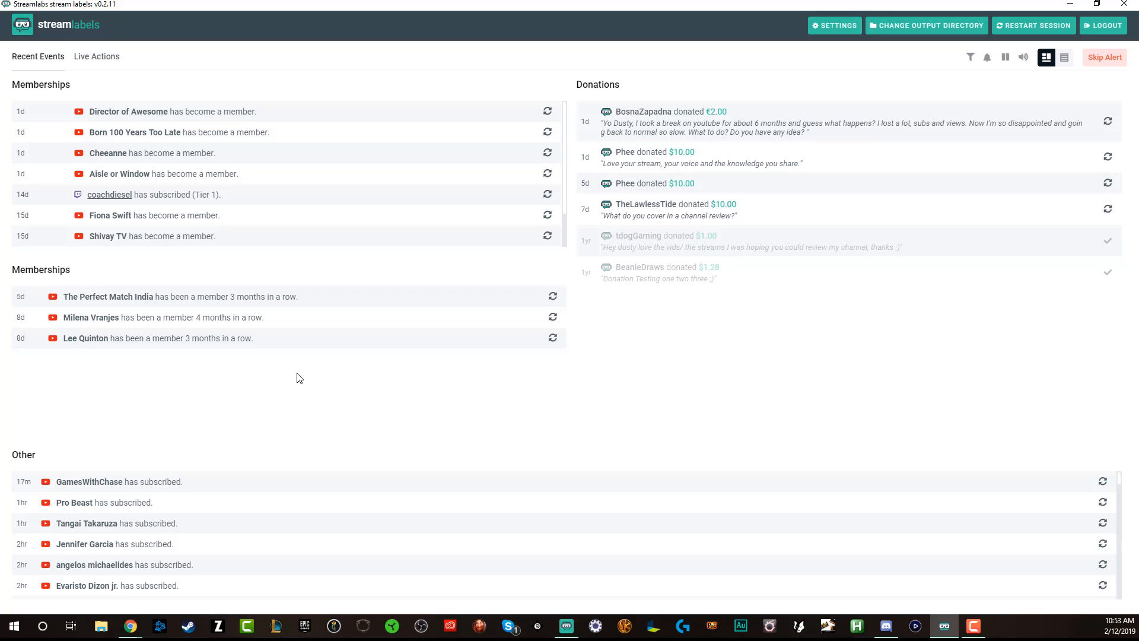
{"action": "mouse_move", "coordinate": [286, 368]}
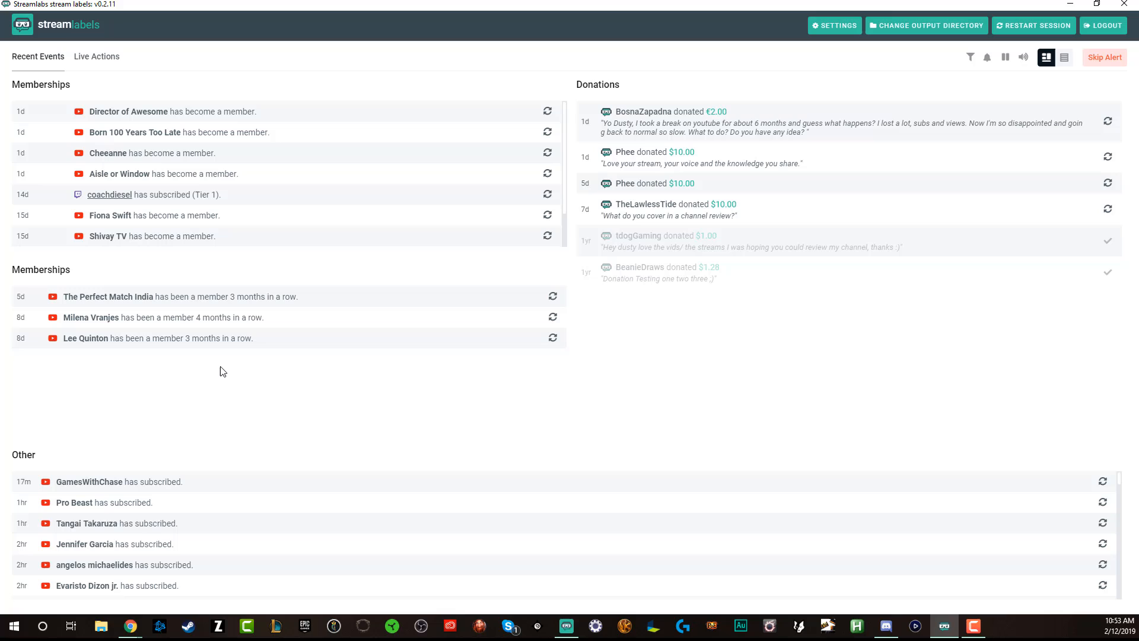
{"action": "mouse_move", "coordinate": [227, 401]}
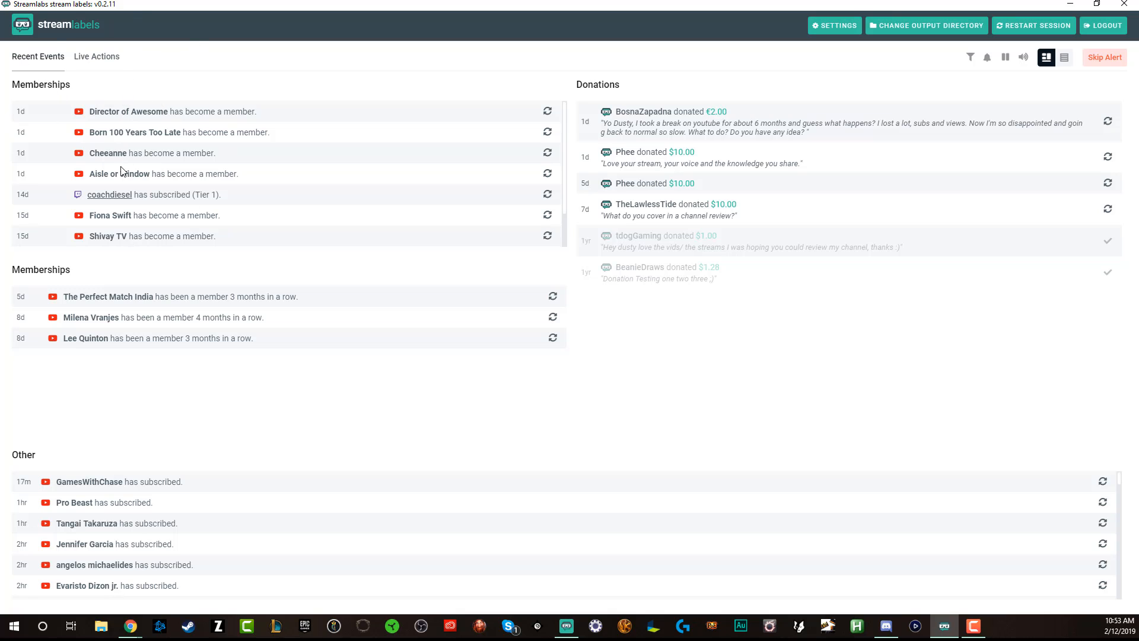
{"action": "mouse_move", "coordinate": [469, 131]}
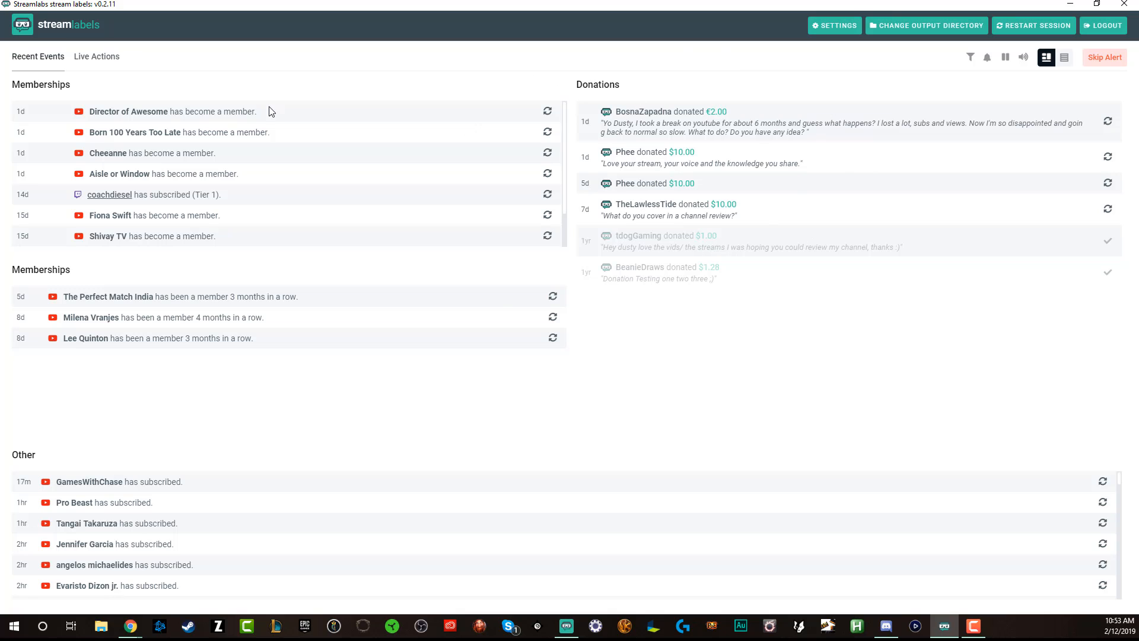
{"action": "mouse_move", "coordinate": [446, 246]}
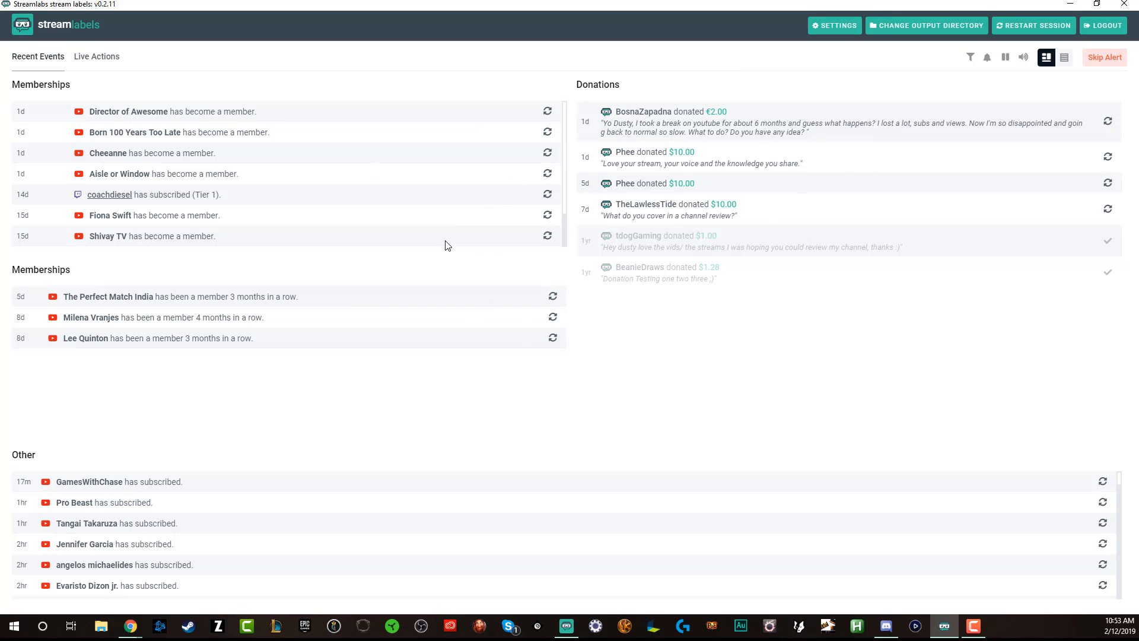
{"action": "mouse_move", "coordinate": [219, 357]}
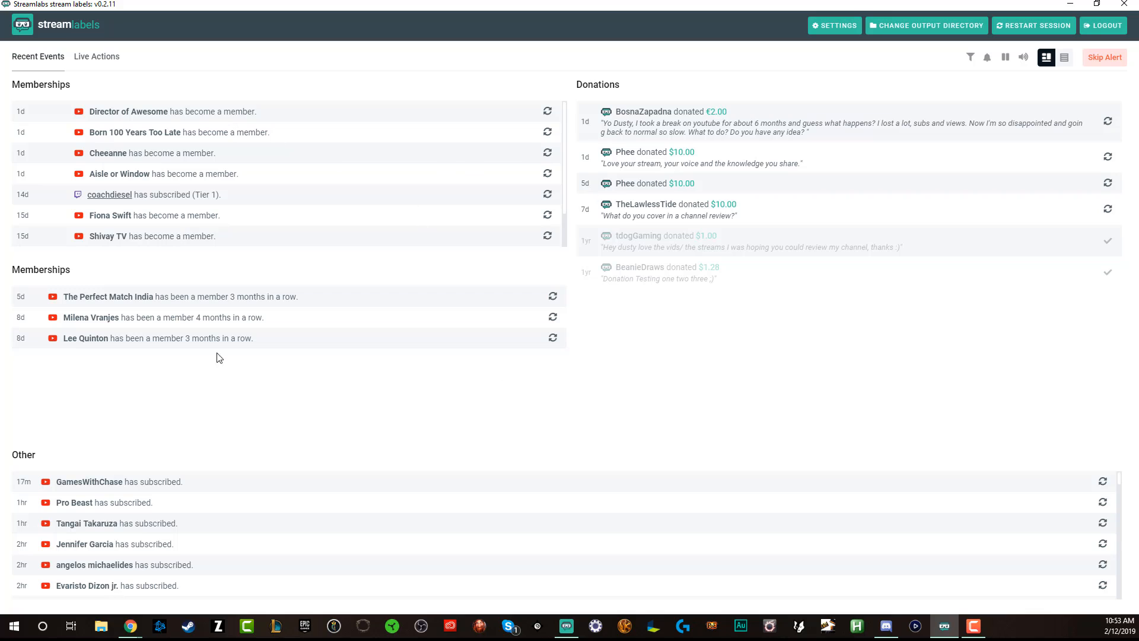
{"action": "mouse_move", "coordinate": [577, 209]}
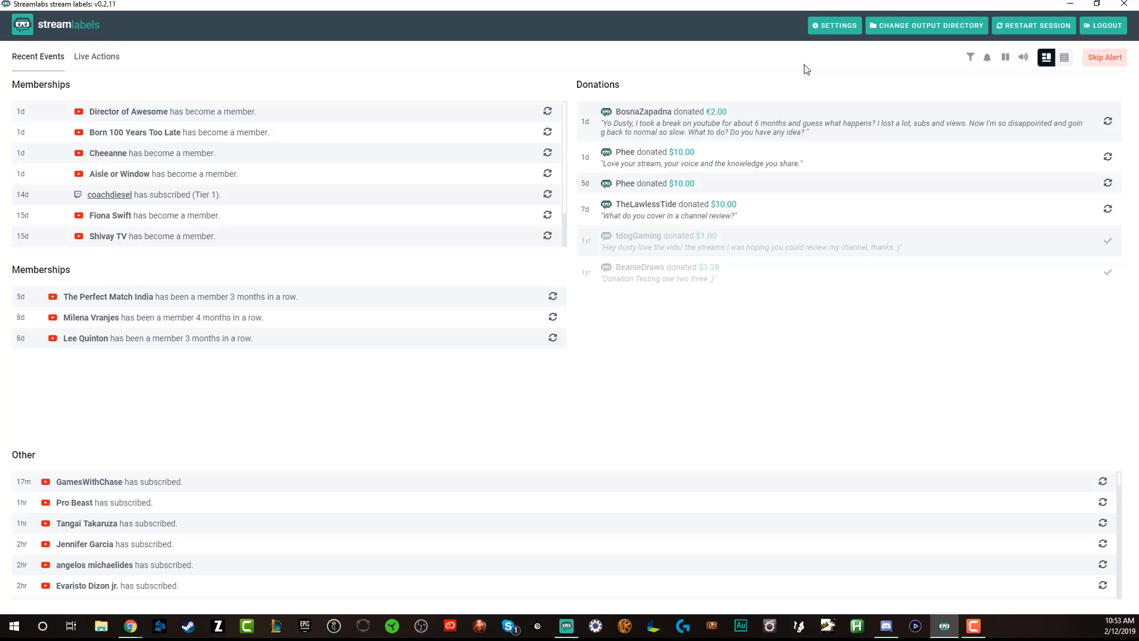
Leave the Donation Train label settings in the Stream Labels desktop app.
{"action": "left_click", "coordinate": [833, 25]}
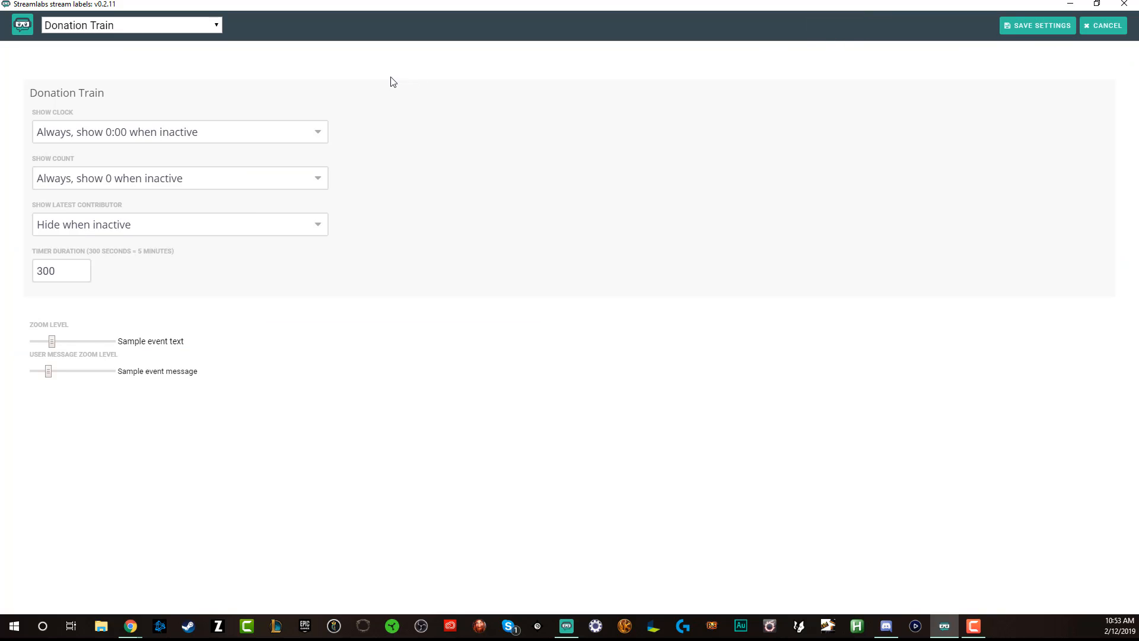
{"action": "mouse_move", "coordinate": [225, 155]}
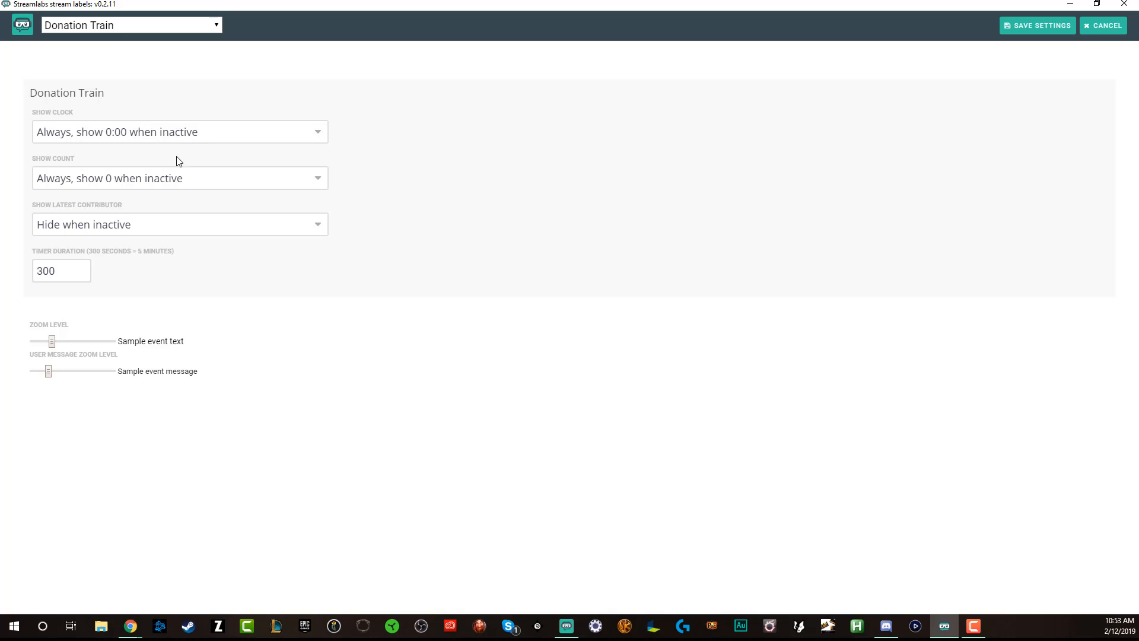
{"action": "mouse_move", "coordinate": [110, 156]}
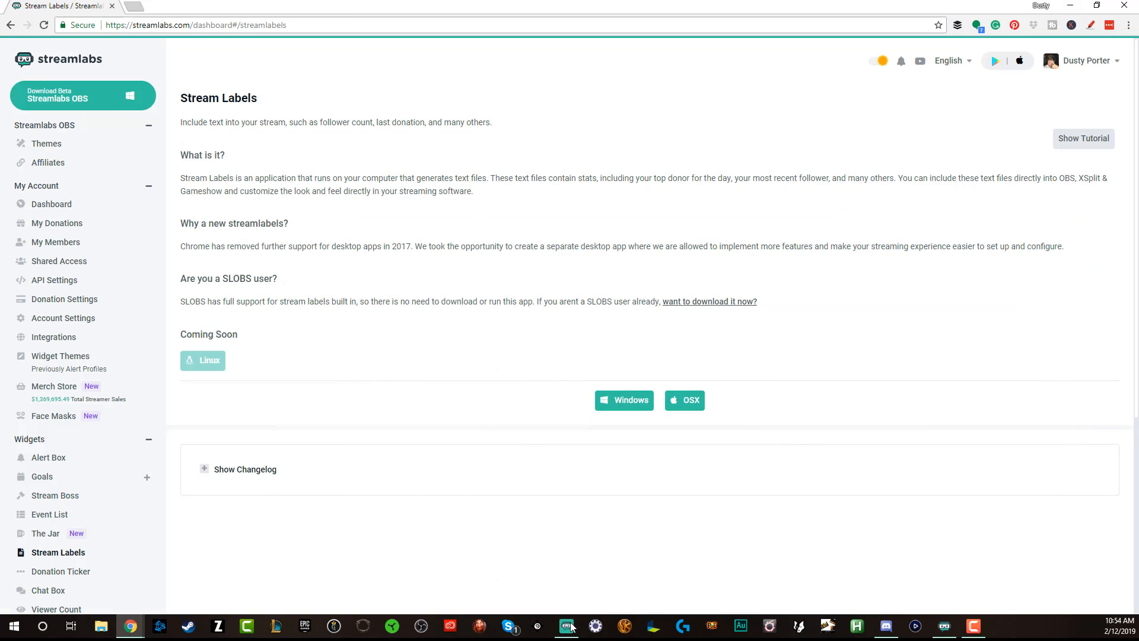
Switch to Streamlabs OBS from the taskbar to show the scene editor.
{"action": "left_click", "coordinate": [566, 625]}
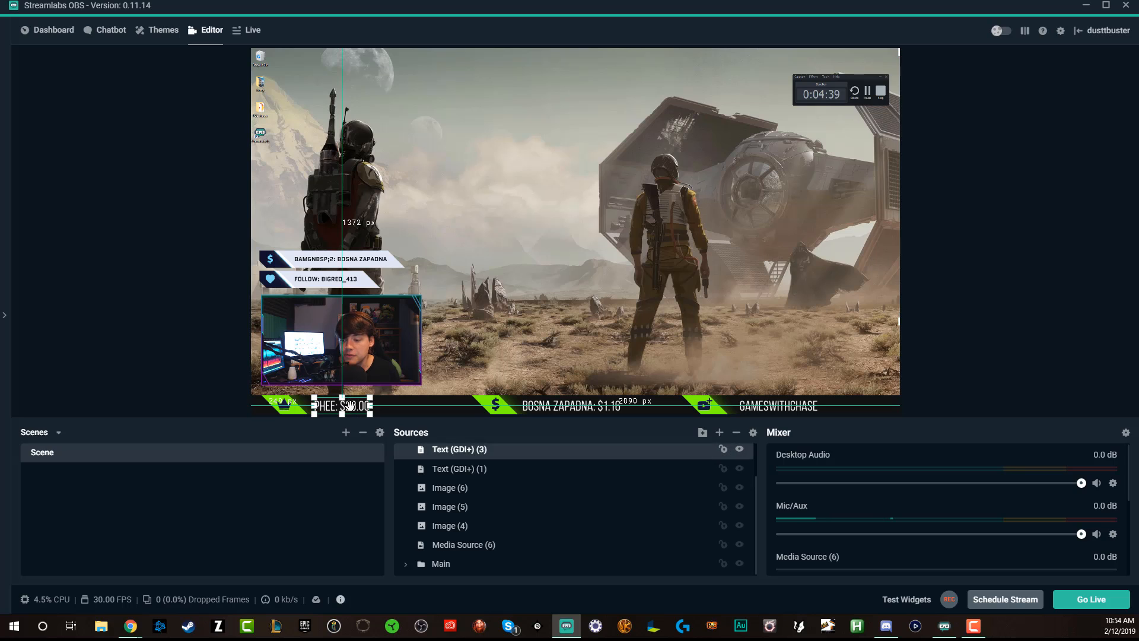
Pull the PHEE: $20.00 donor label up, enlarge it, and place it right of the webcam.
{"action": "left_click_drag", "start_coordinate": [347, 405], "coordinate": [505, 279]}
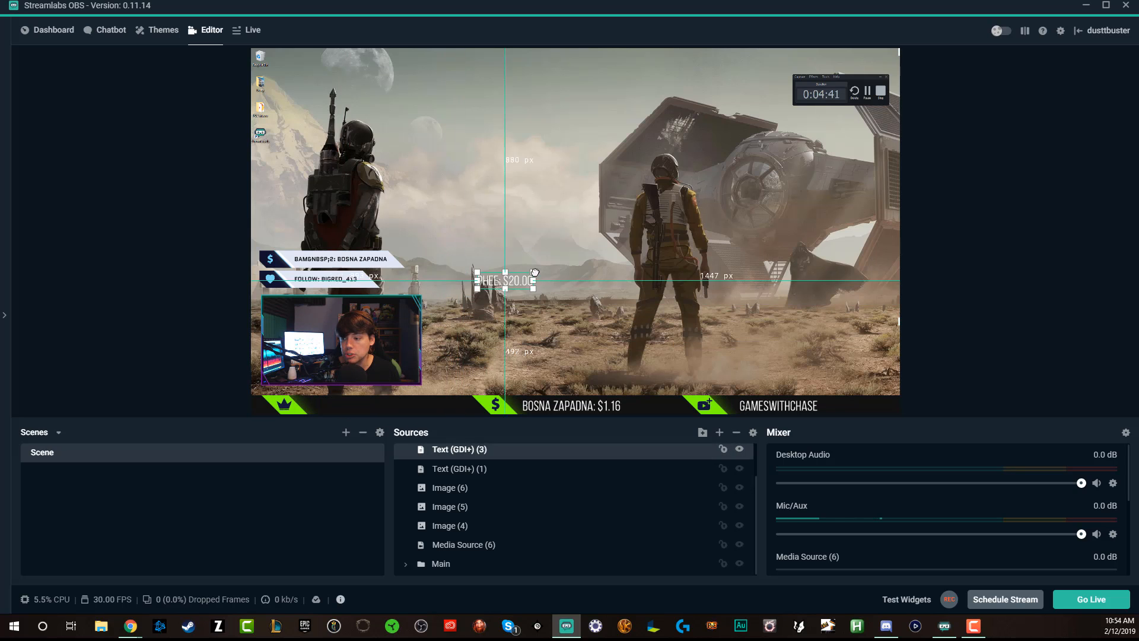
{"action": "left_click_drag", "start_coordinate": [502, 283], "coordinate": [503, 204]}
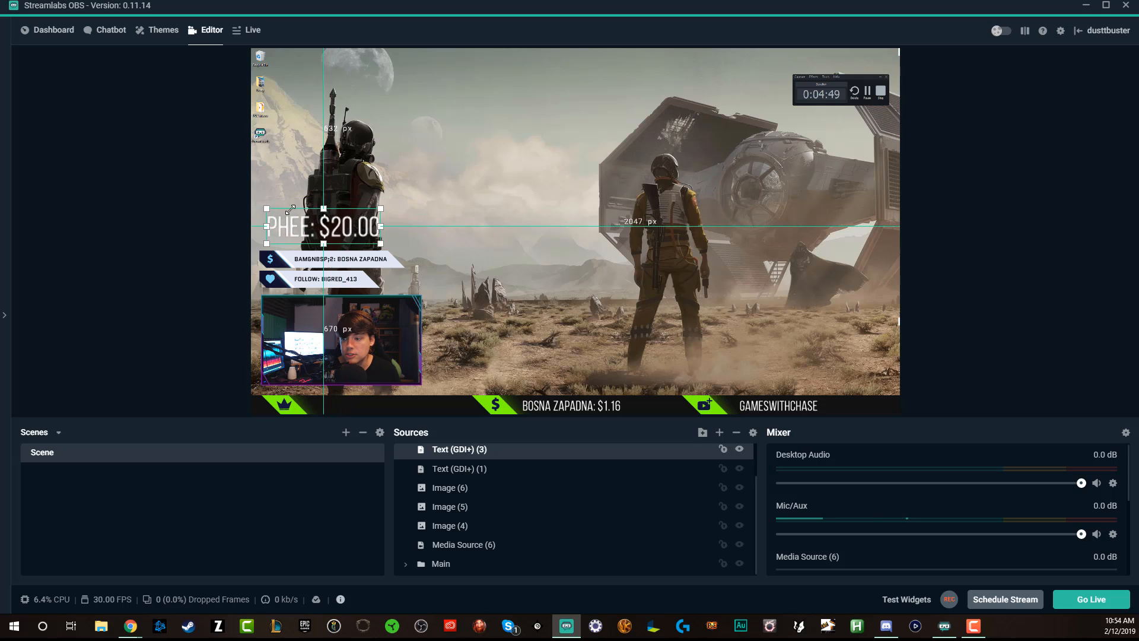
{"action": "left_click_drag", "start_coordinate": [320, 225], "coordinate": [479, 331]}
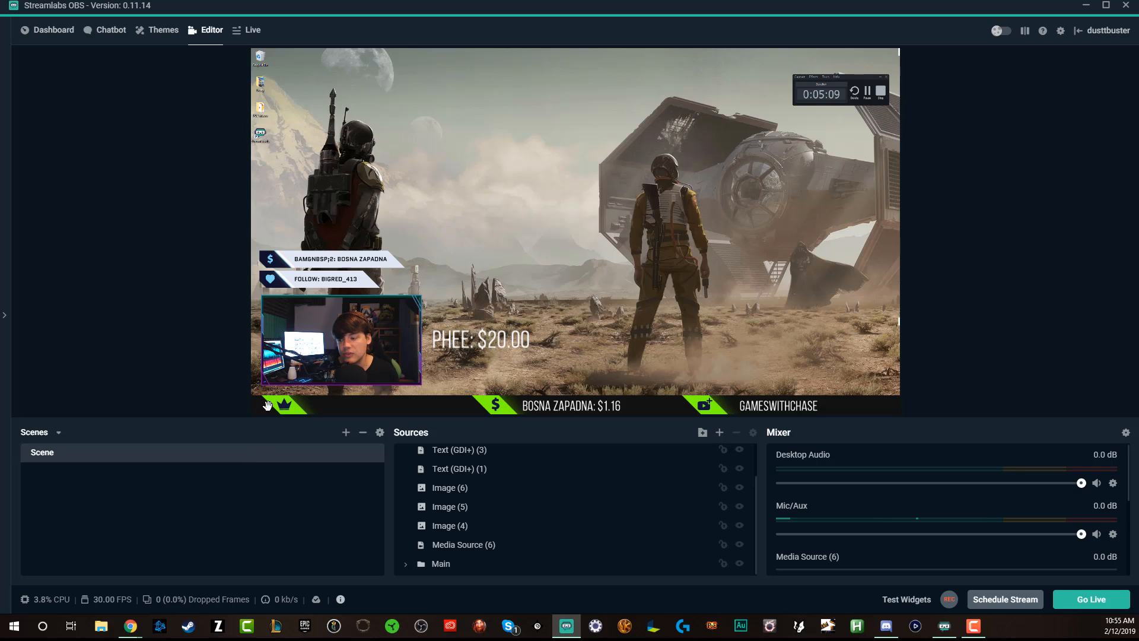
{"action": "mouse_move", "coordinate": [261, 399]}
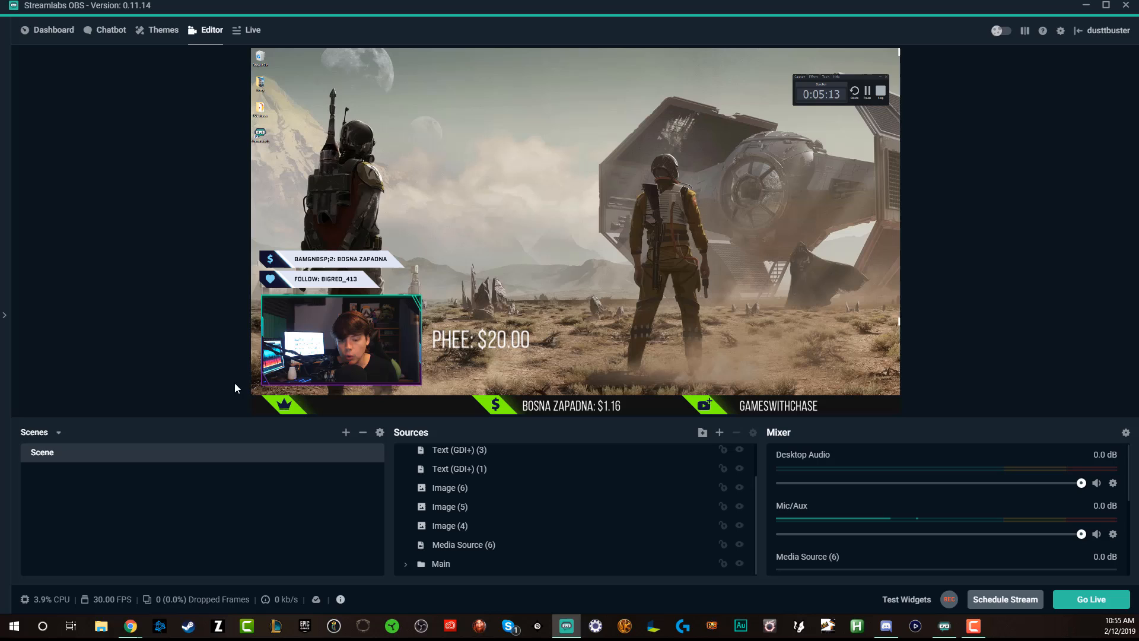
{"action": "mouse_move", "coordinate": [223, 391]}
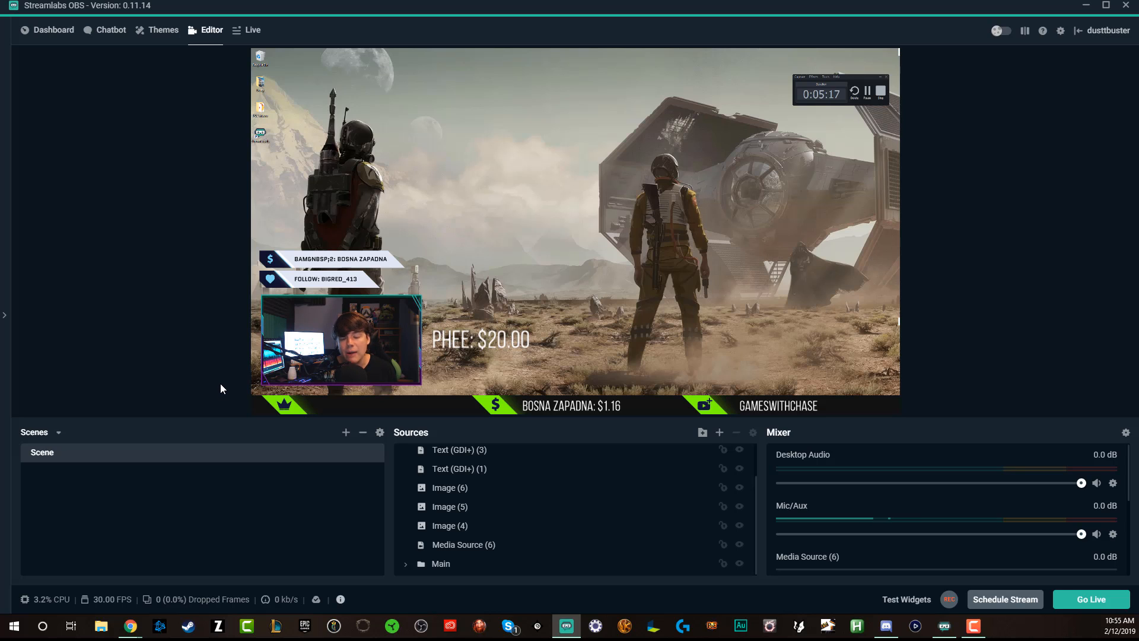
{"action": "mouse_move", "coordinate": [191, 409]}
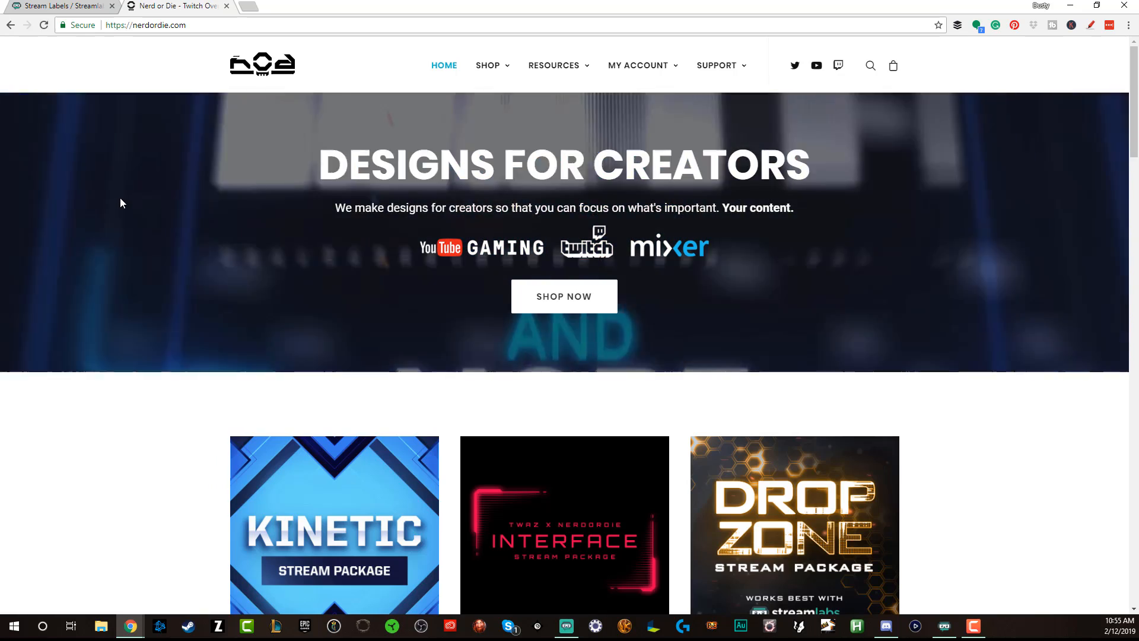
{"action": "scroll", "scroll_direction": "down", "scroll_amount": 3}
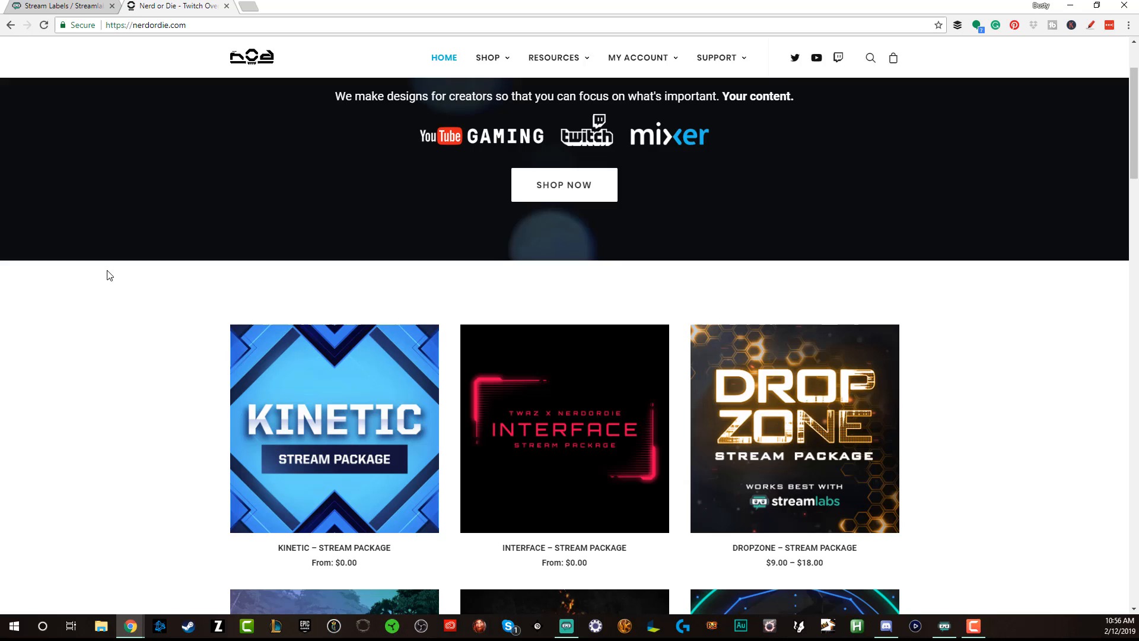
{"action": "left_click", "coordinate": [565, 625]}
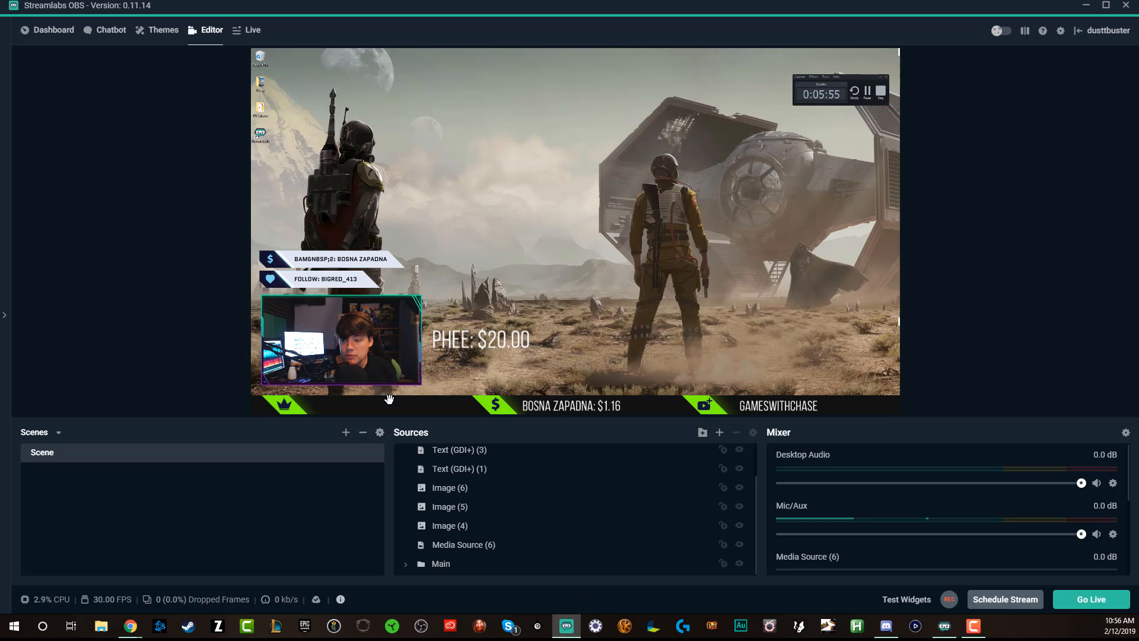
{"action": "mouse_move", "coordinate": [287, 355]}
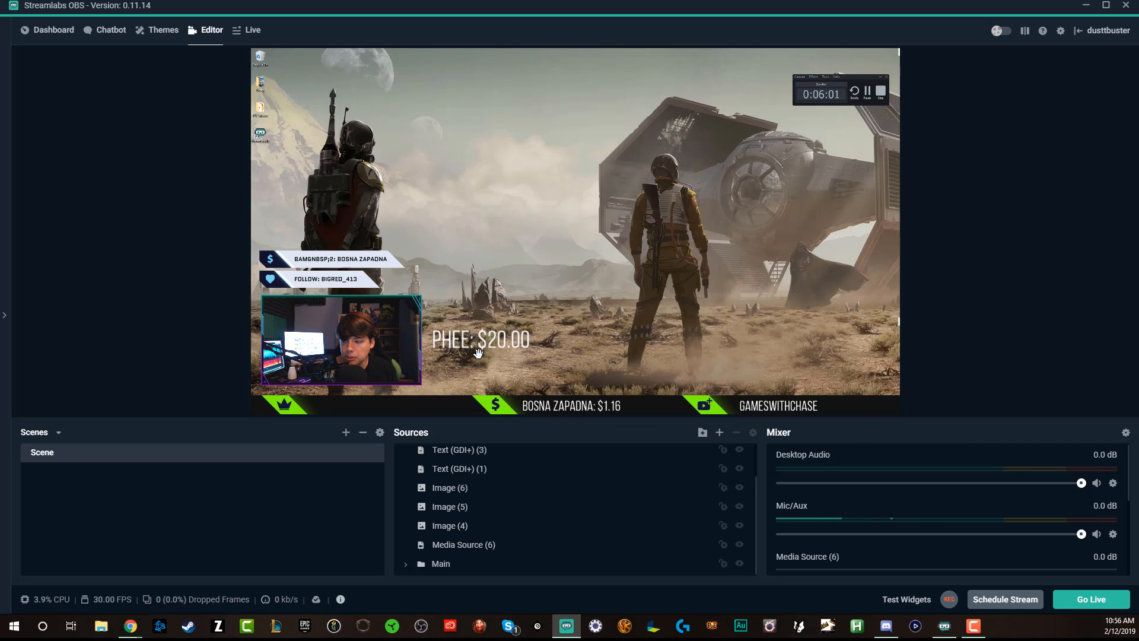
Select the PHEE: $20.00 donor label beside the webcam frame.
{"action": "left_click", "coordinate": [459, 449]}
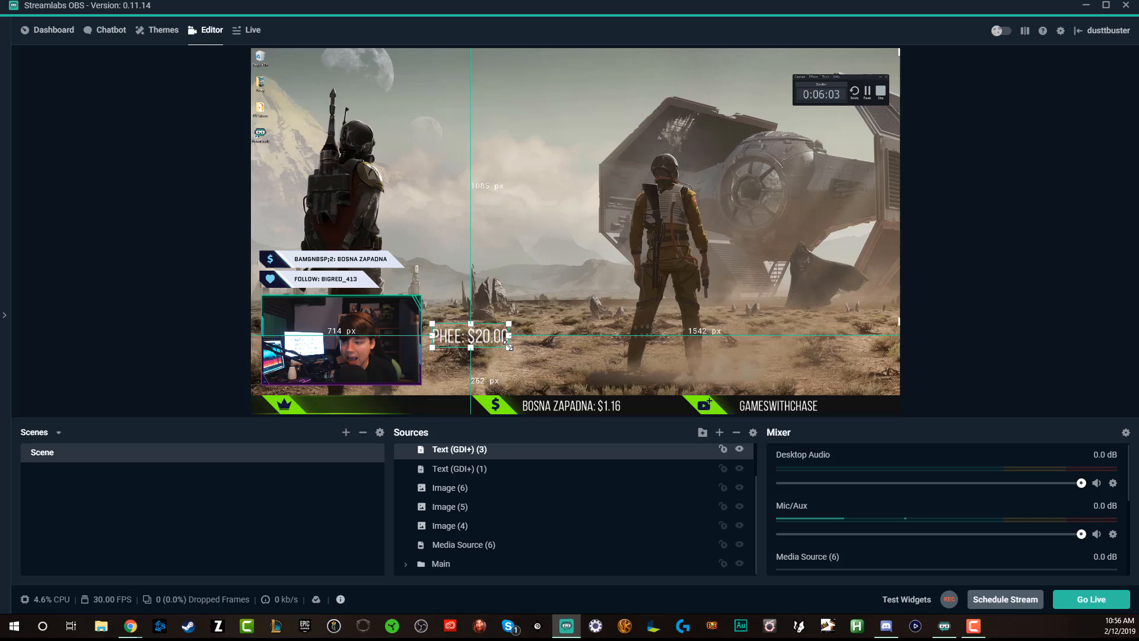
Drop the PHEE: $20.00 donor label into the bottom bar's left slot beside the crown.
{"action": "left_click_drag", "start_coordinate": [473, 336], "coordinate": [363, 385]}
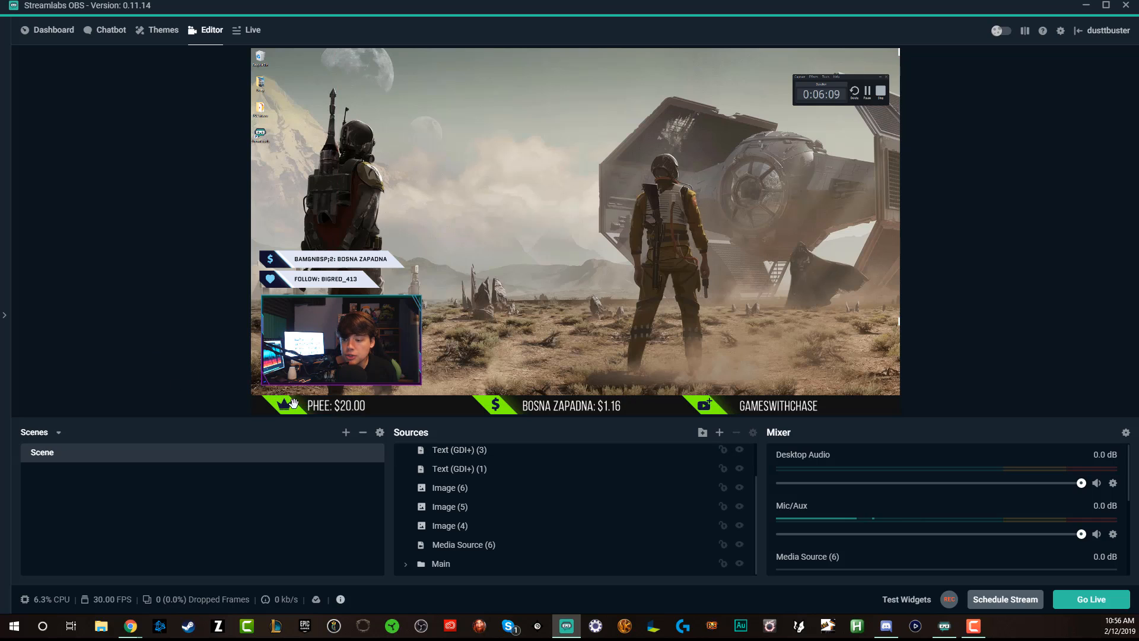
{"action": "left_click", "coordinate": [459, 449]}
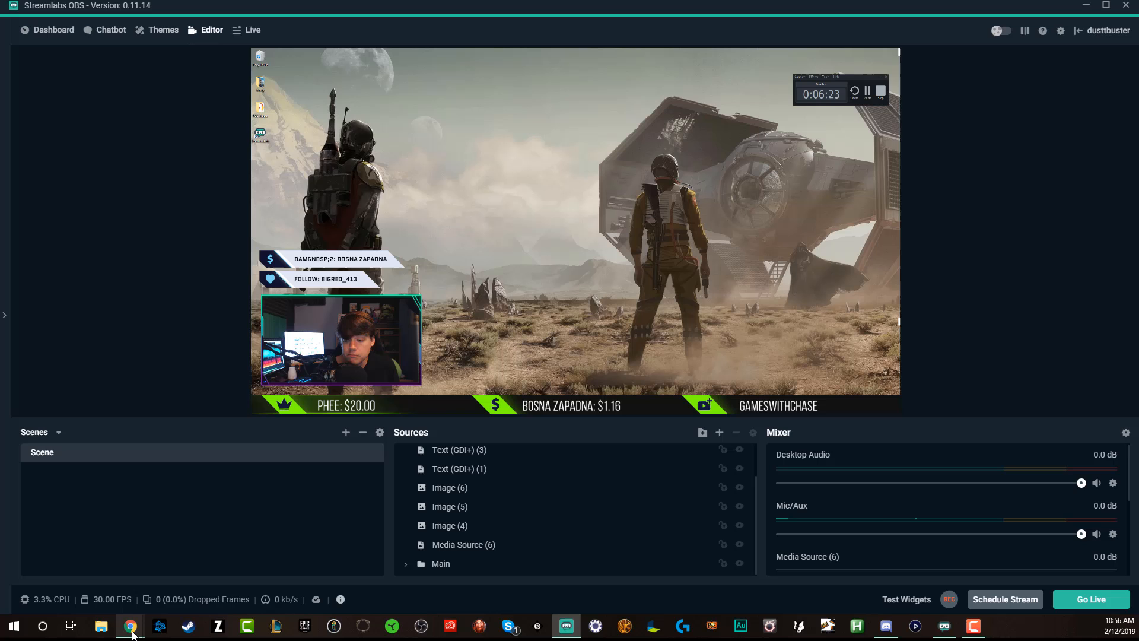
{"action": "left_click", "coordinate": [130, 625]}
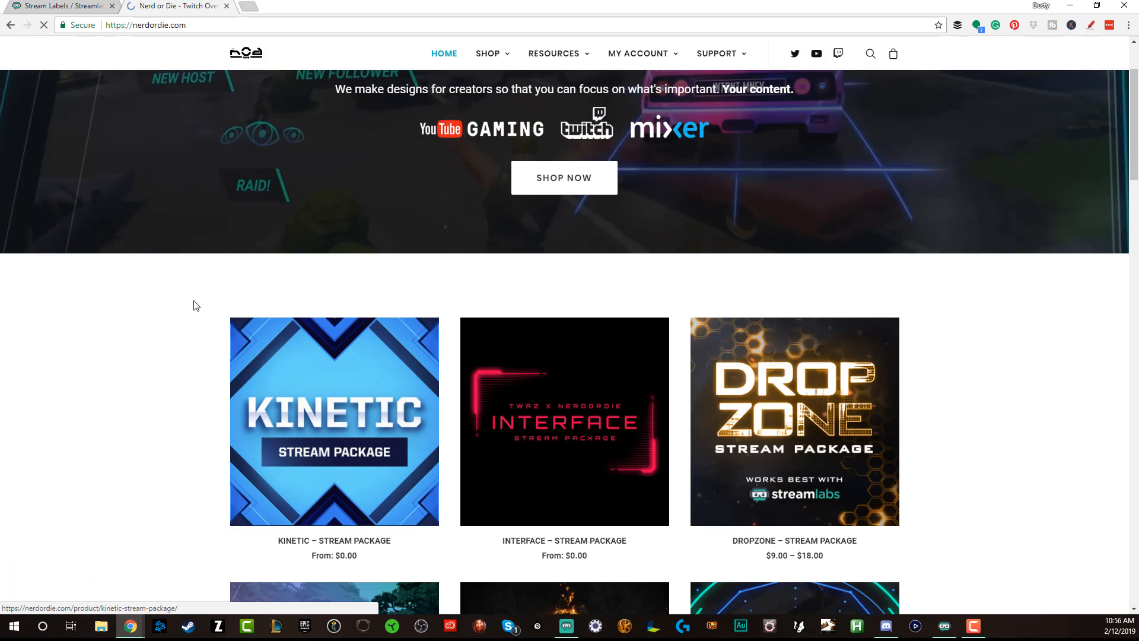
Open the Kinetic – Stream Package page on nerdordie.com and scroll to its package contents.
{"action": "left_click", "coordinate": [334, 420]}
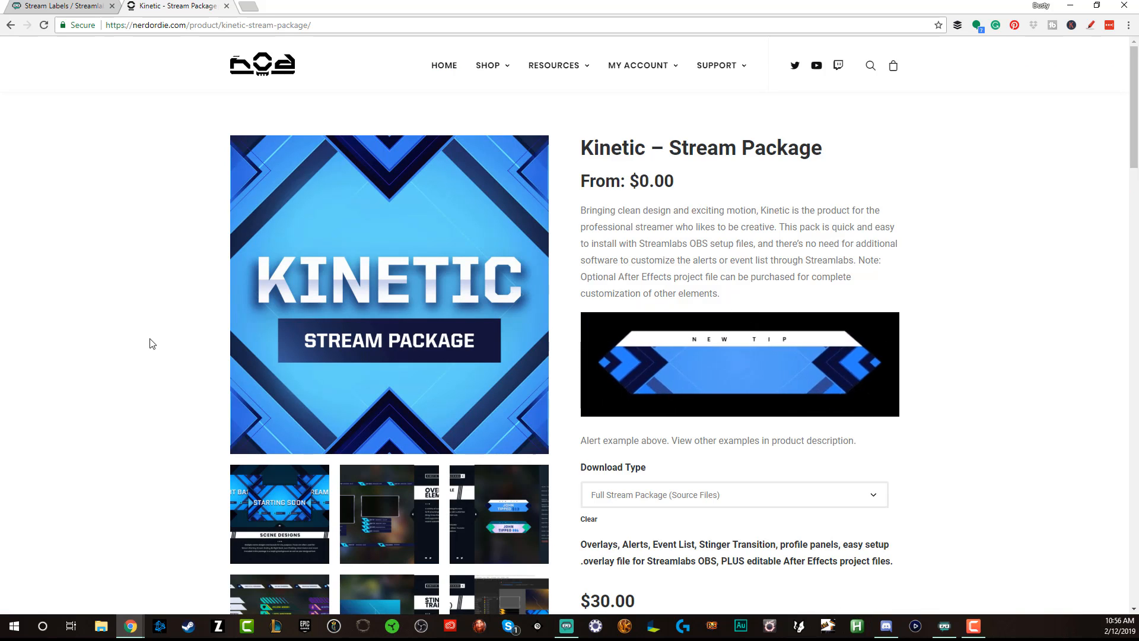
{"action": "scroll", "scroll_direction": "down", "scroll_amount": 3}
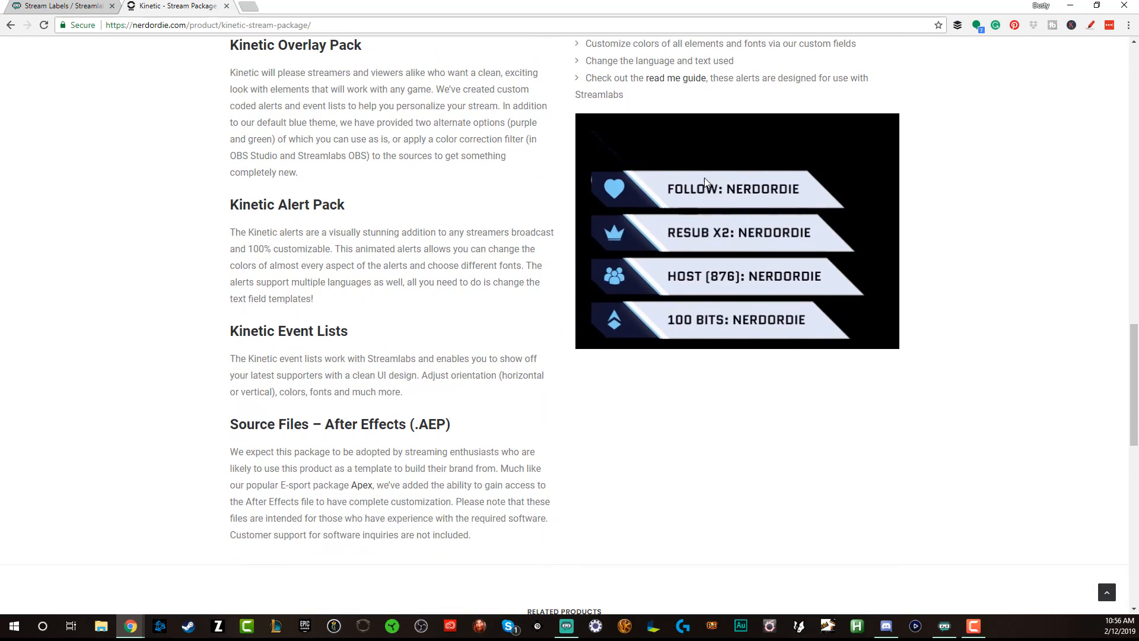
{"action": "scroll", "scroll_direction": "down", "scroll_amount": 3}
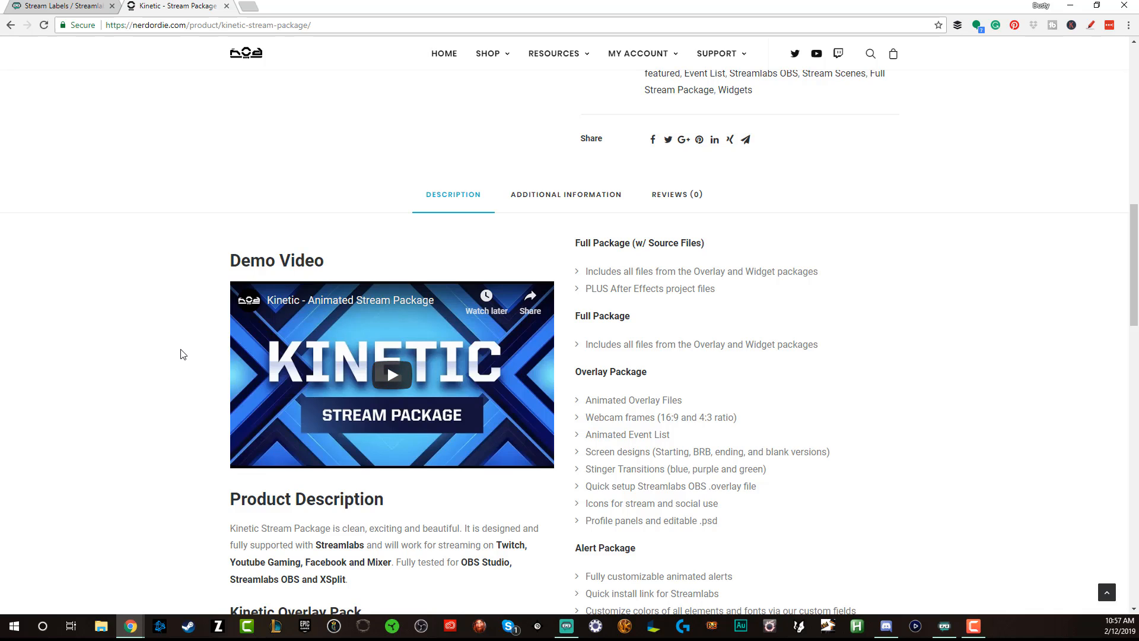
{"action": "mouse_move", "coordinate": [179, 341]}
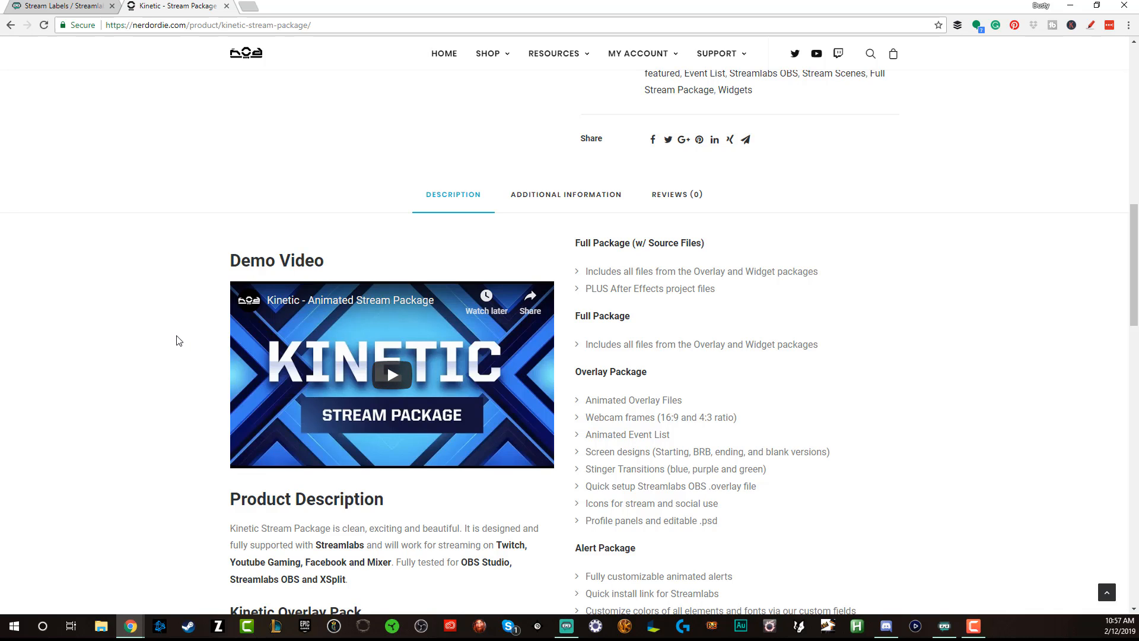
{"action": "mouse_move", "coordinate": [156, 329]}
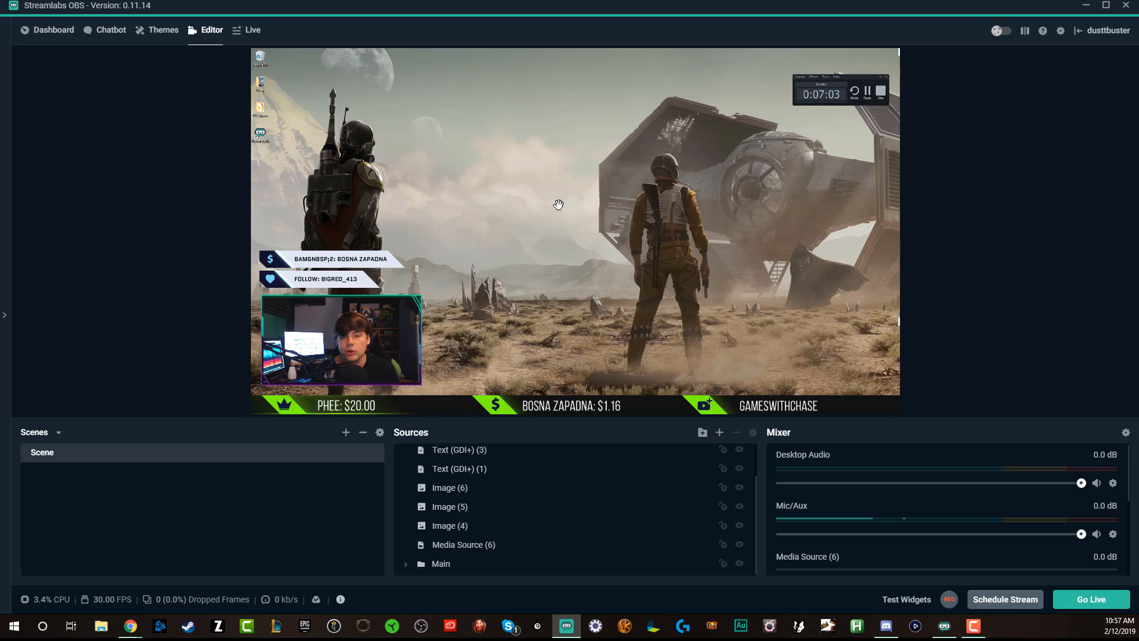
{"action": "mouse_move", "coordinate": [531, 173]}
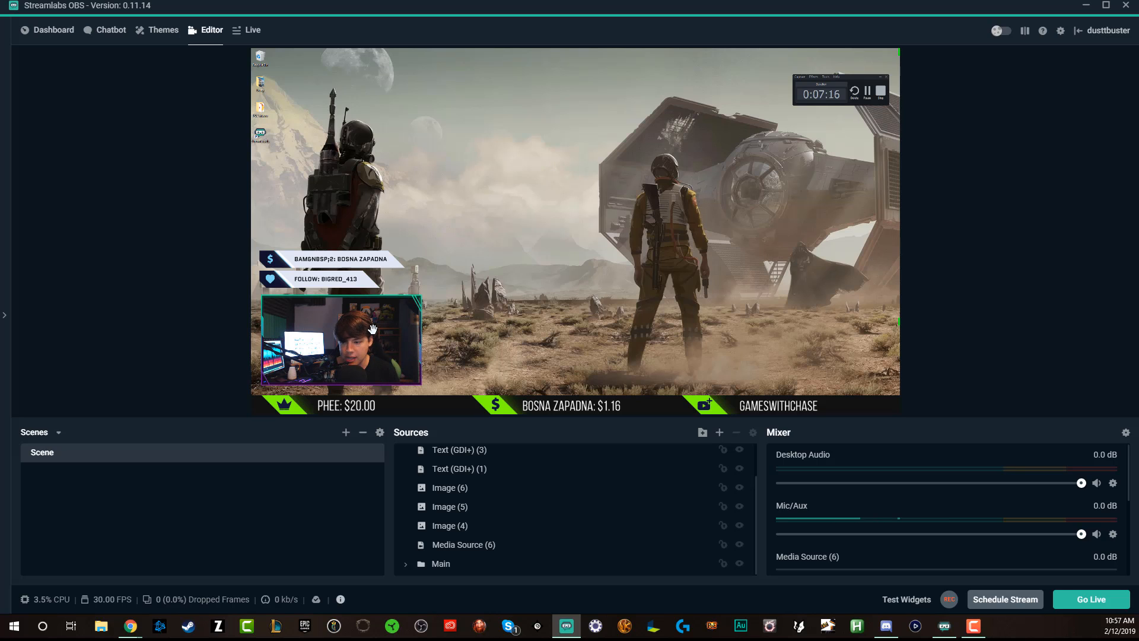
{"action": "mouse_move", "coordinate": [540, 496]}
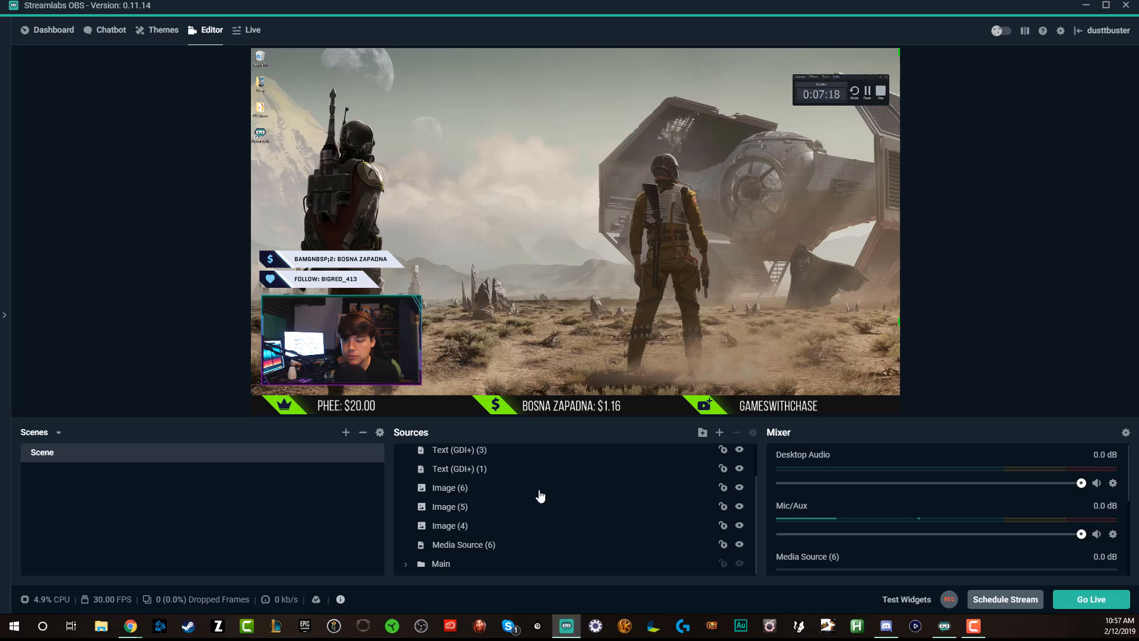
{"action": "mouse_move", "coordinate": [720, 433]}
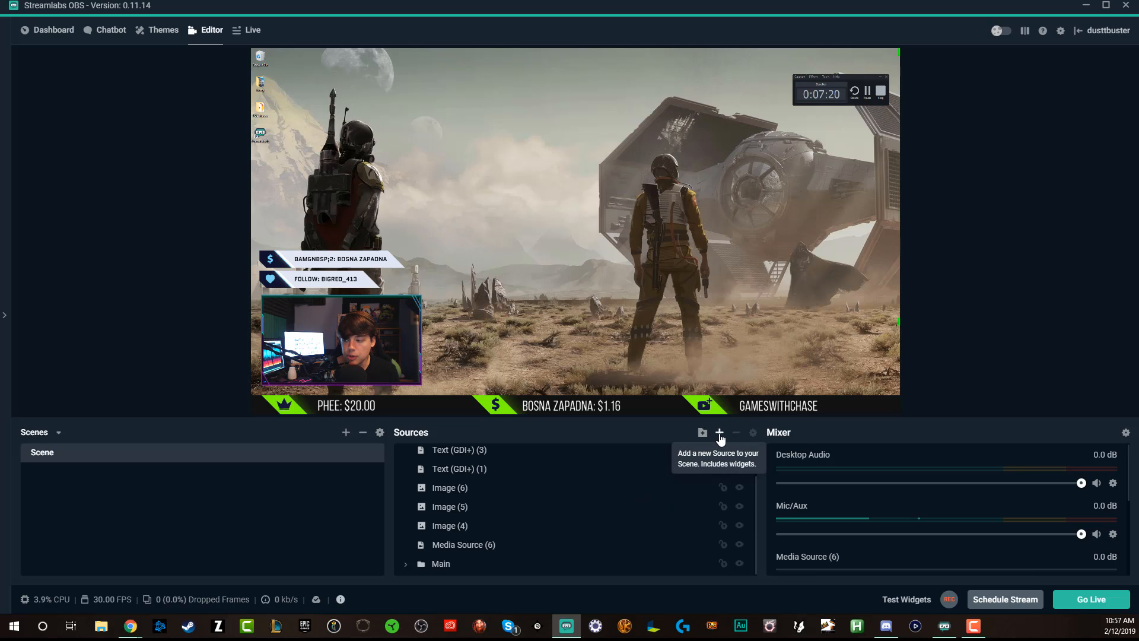
Pick the Stream Label widget from the Sources catalog and proceed to Add Source.
{"action": "left_click", "coordinate": [720, 434]}
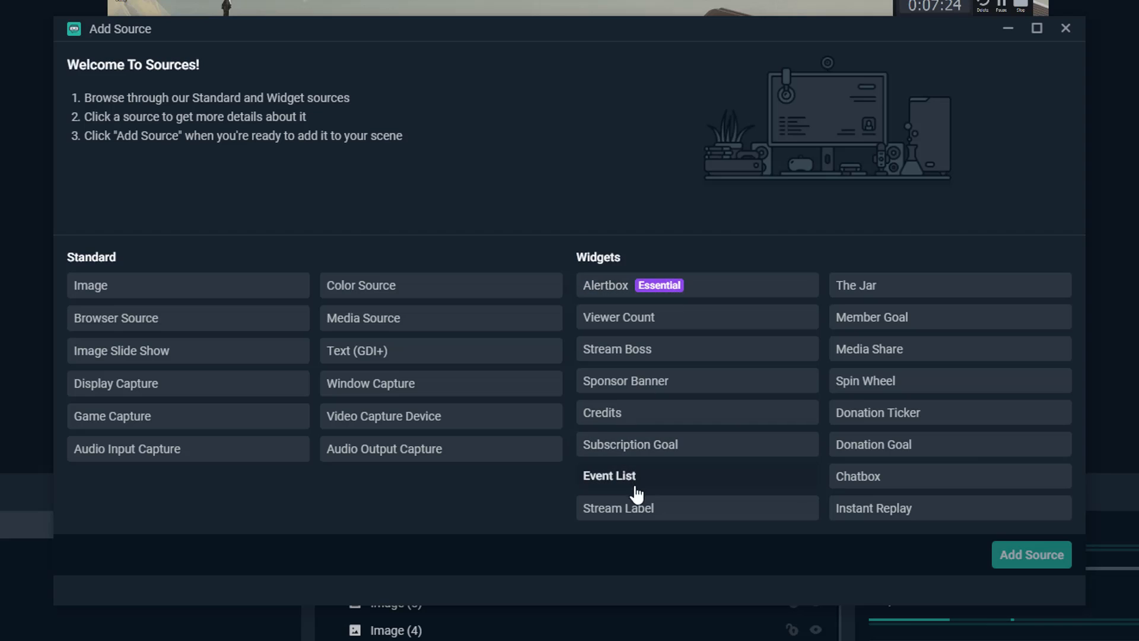
{"action": "left_click", "coordinate": [618, 507]}
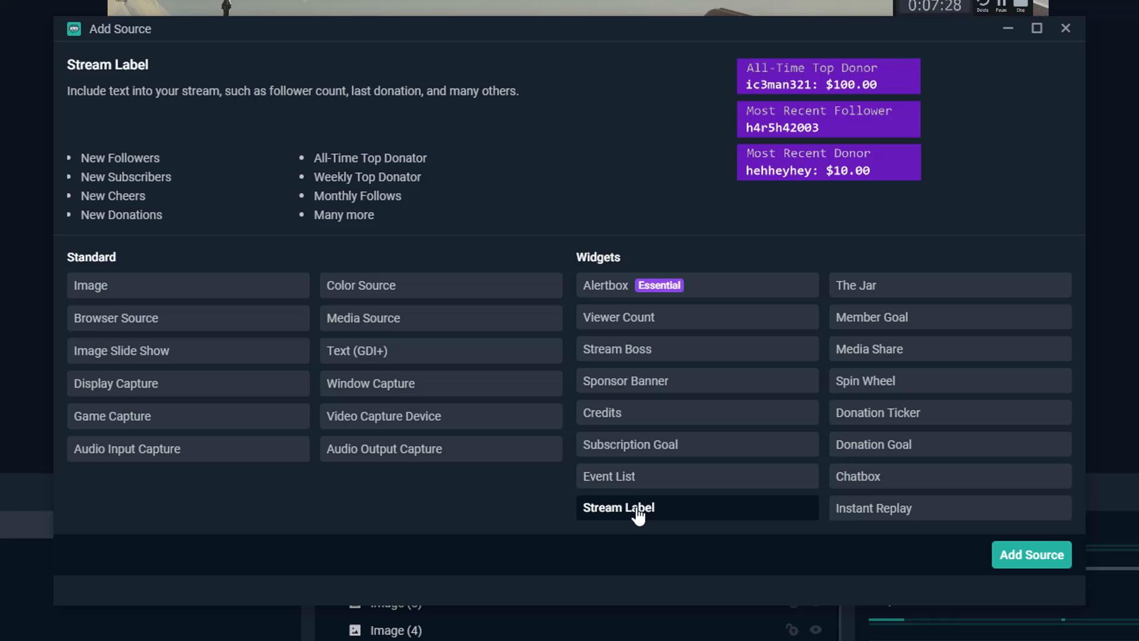
{"action": "mouse_move", "coordinate": [611, 510]}
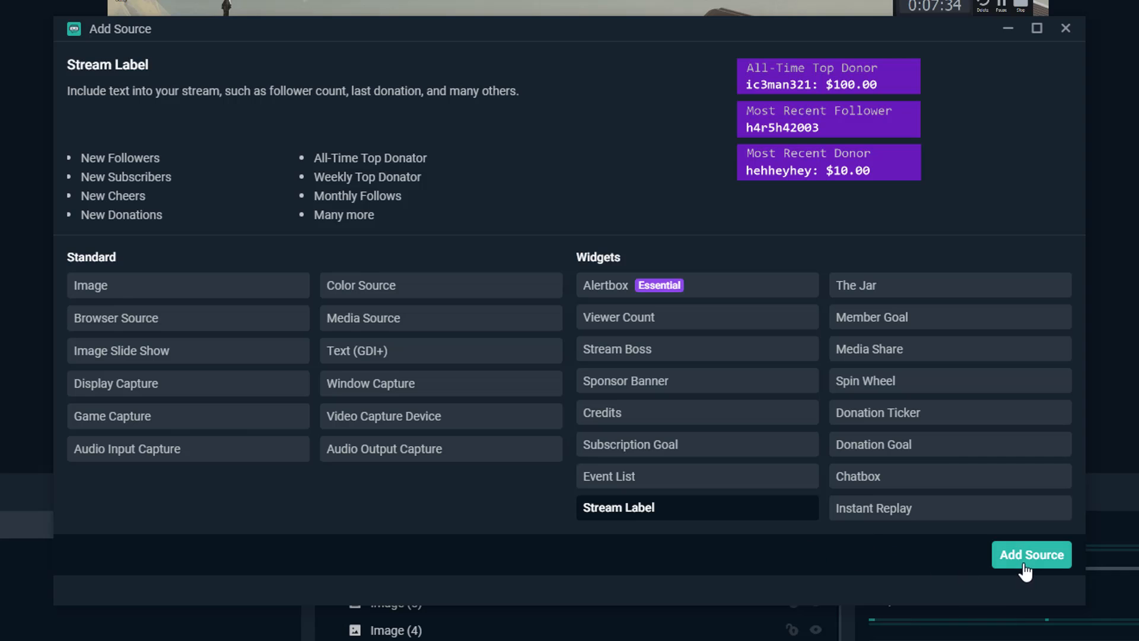
{"action": "left_click", "coordinate": [1031, 554]}
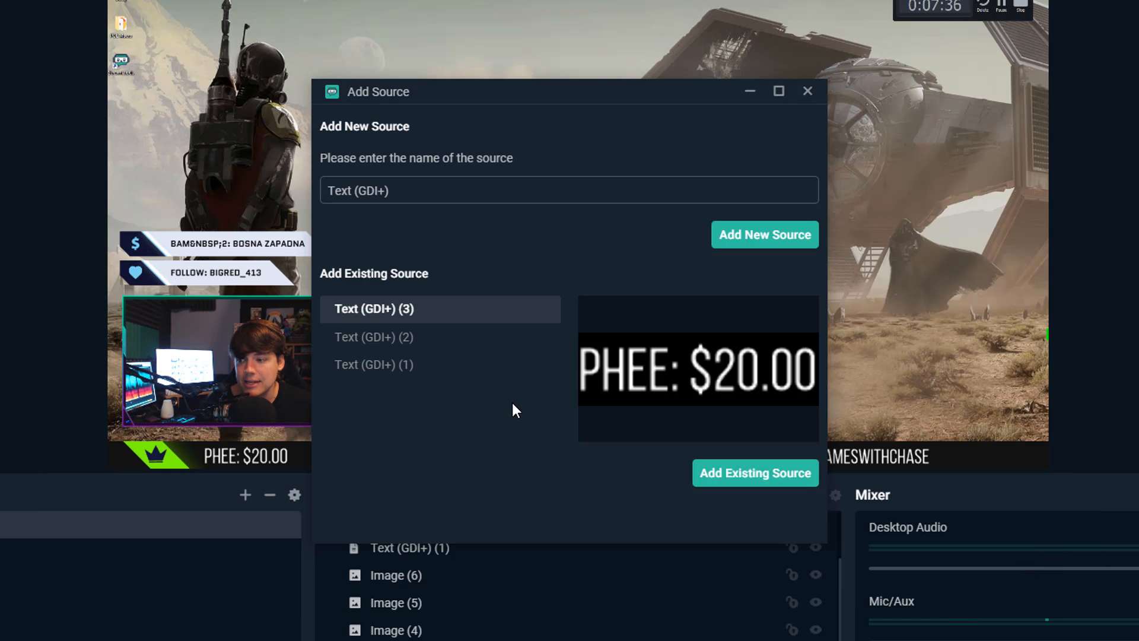
Create the stream label source and set its Label Type to Total Subscriber Count.
{"action": "left_click", "coordinate": [754, 473]}
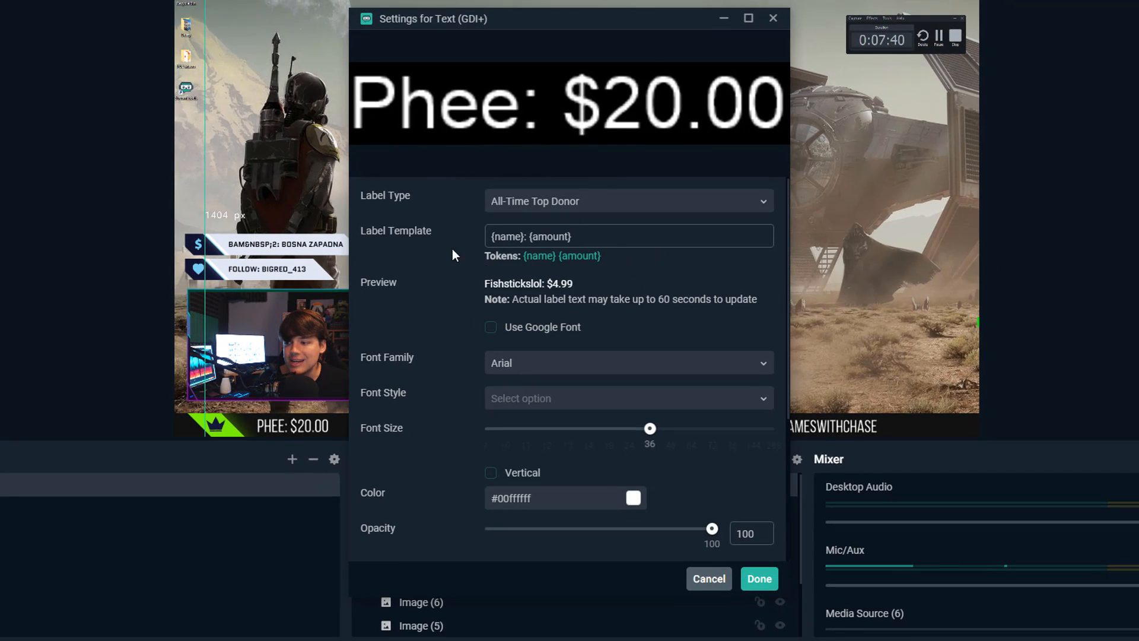
{"action": "mouse_move", "coordinate": [439, 280]}
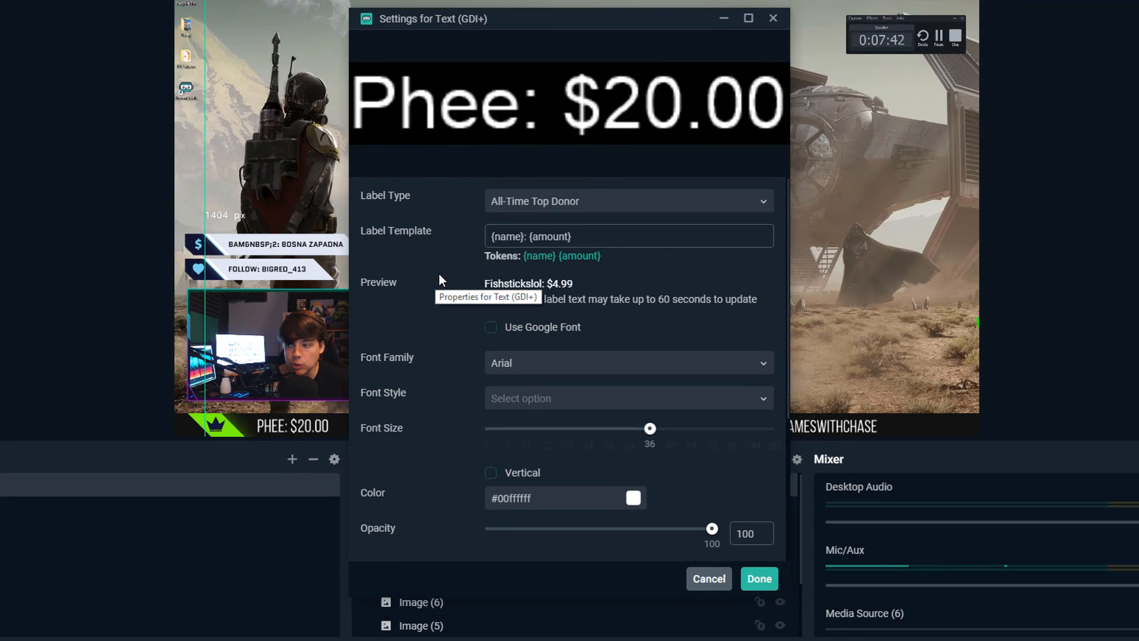
{"action": "left_click", "coordinate": [628, 201]}
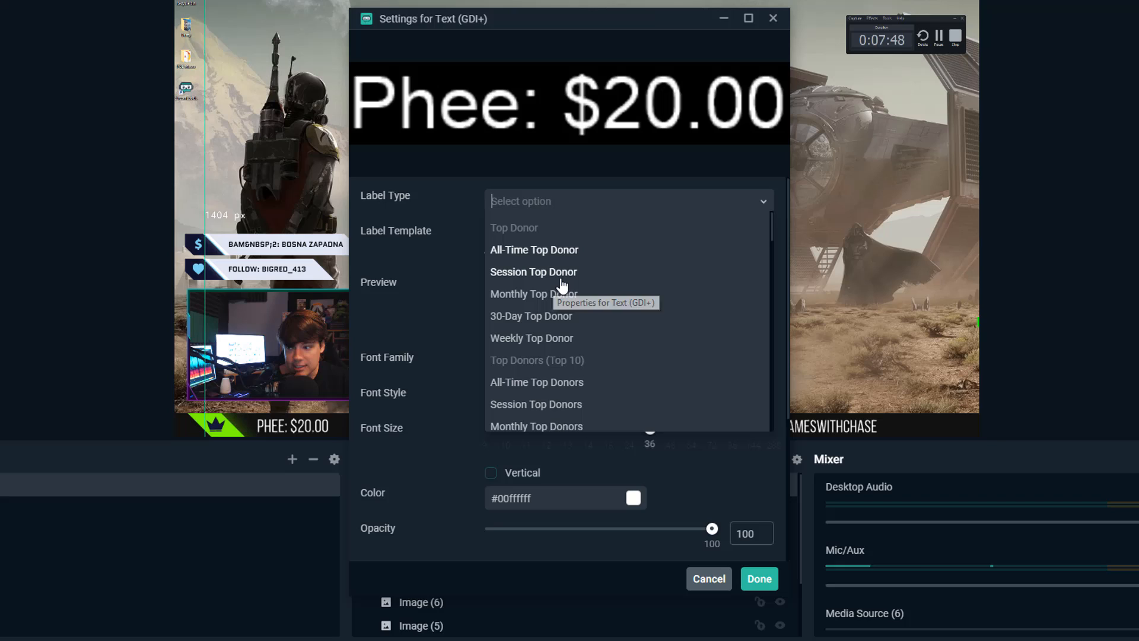
{"action": "mouse_move", "coordinate": [560, 297]}
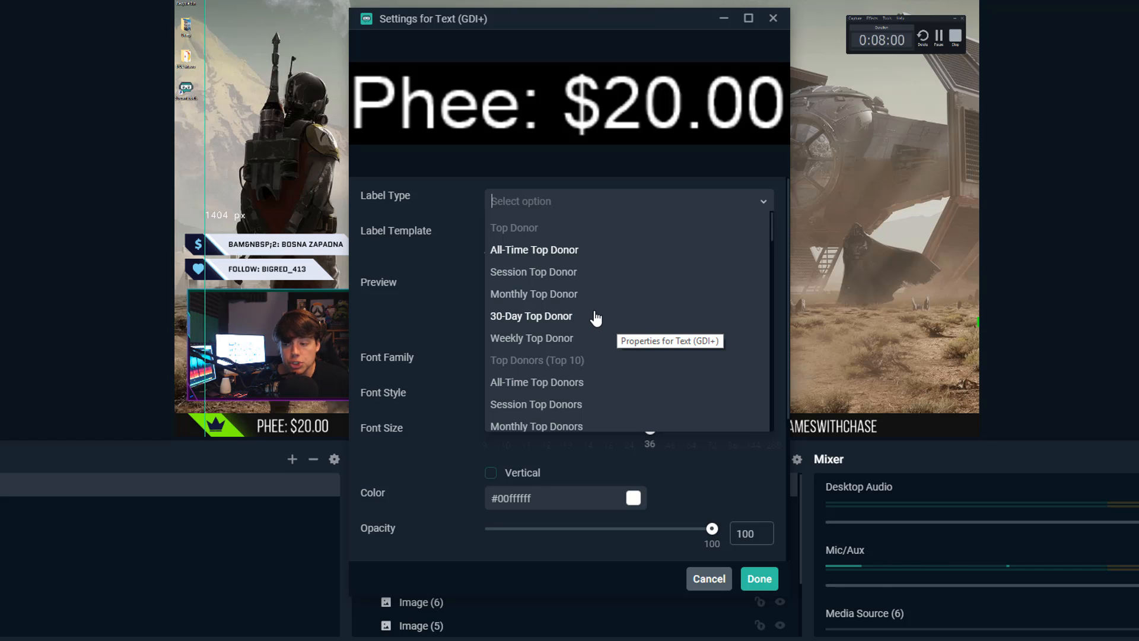
{"action": "scroll", "scroll_direction": "down", "scroll_amount": 3}
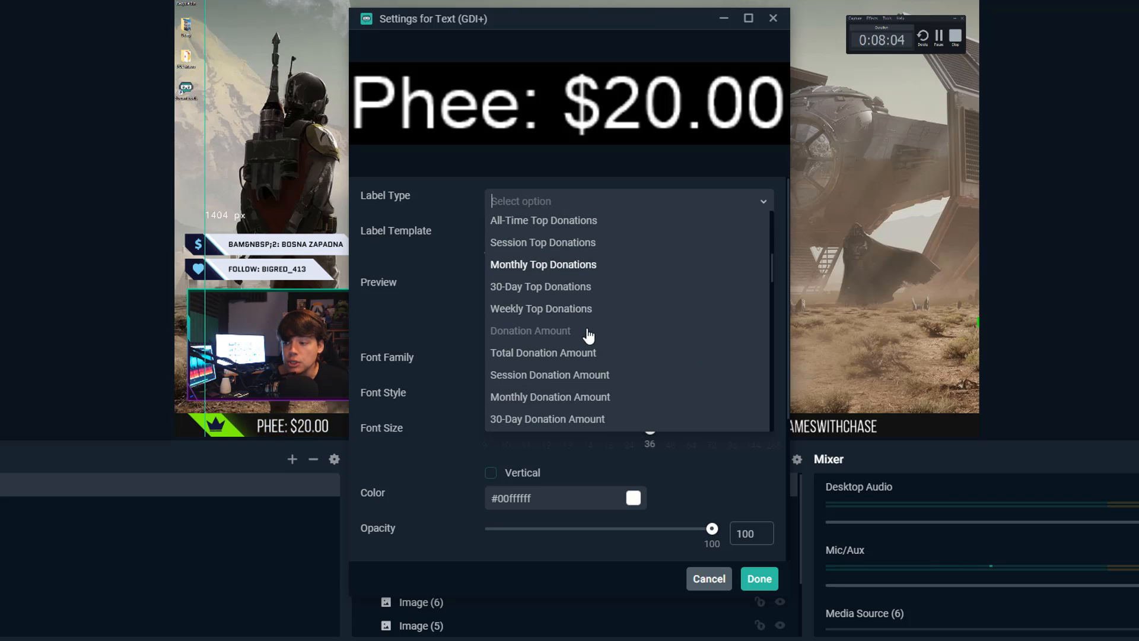
{"action": "scroll", "scroll_direction": "down", "scroll_amount": 3}
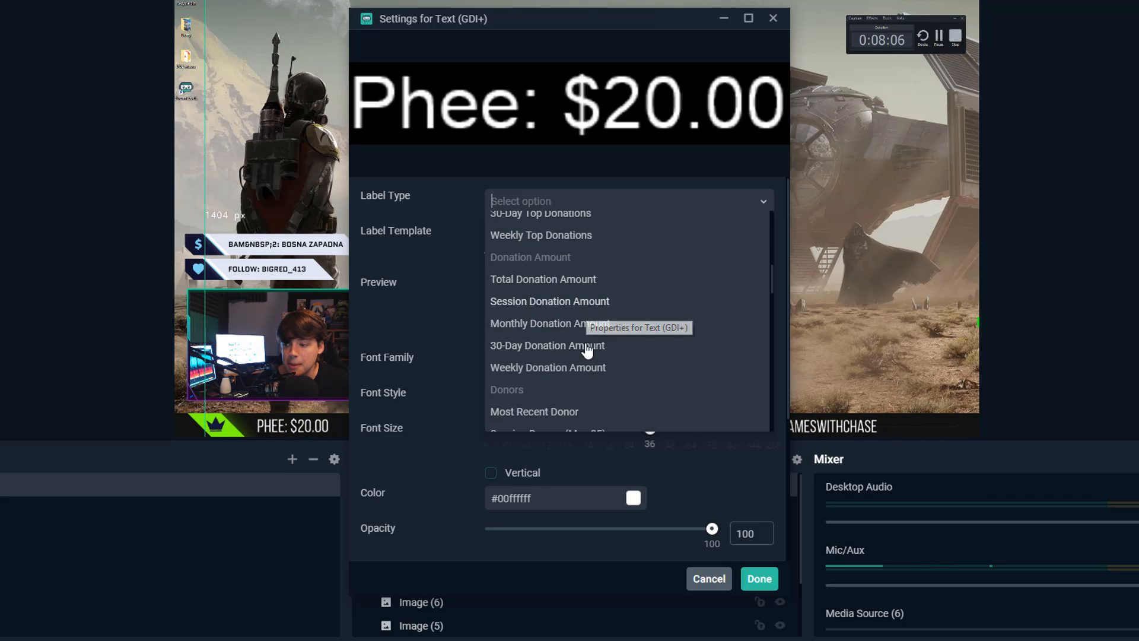
{"action": "scroll", "scroll_direction": "down", "scroll_amount": 3}
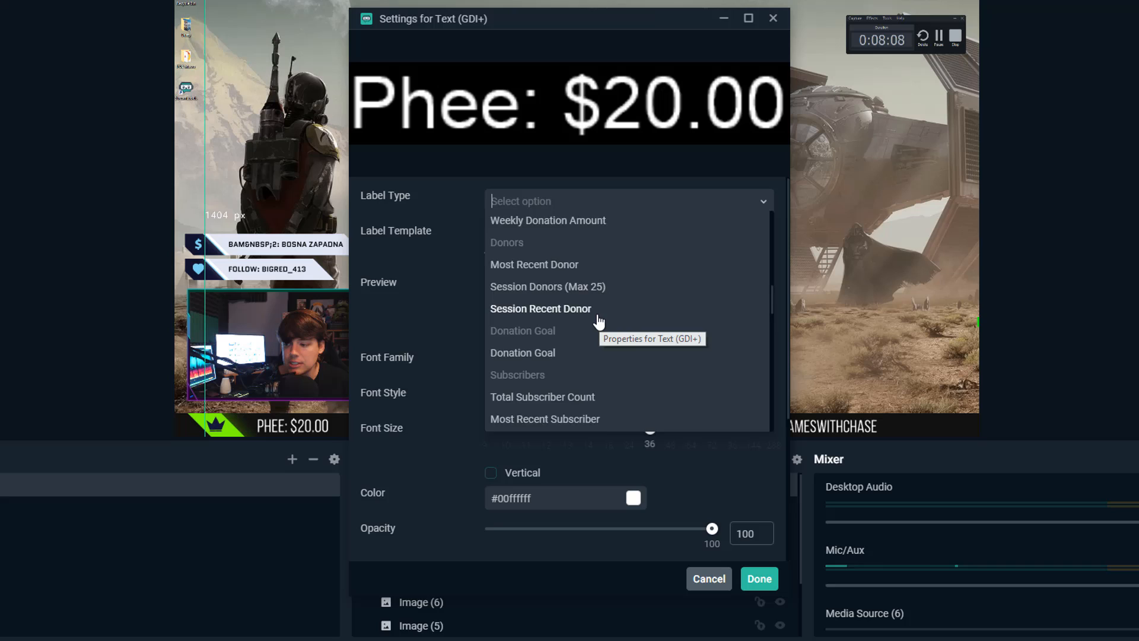
{"action": "scroll", "scroll_direction": "down", "scroll_amount": 3}
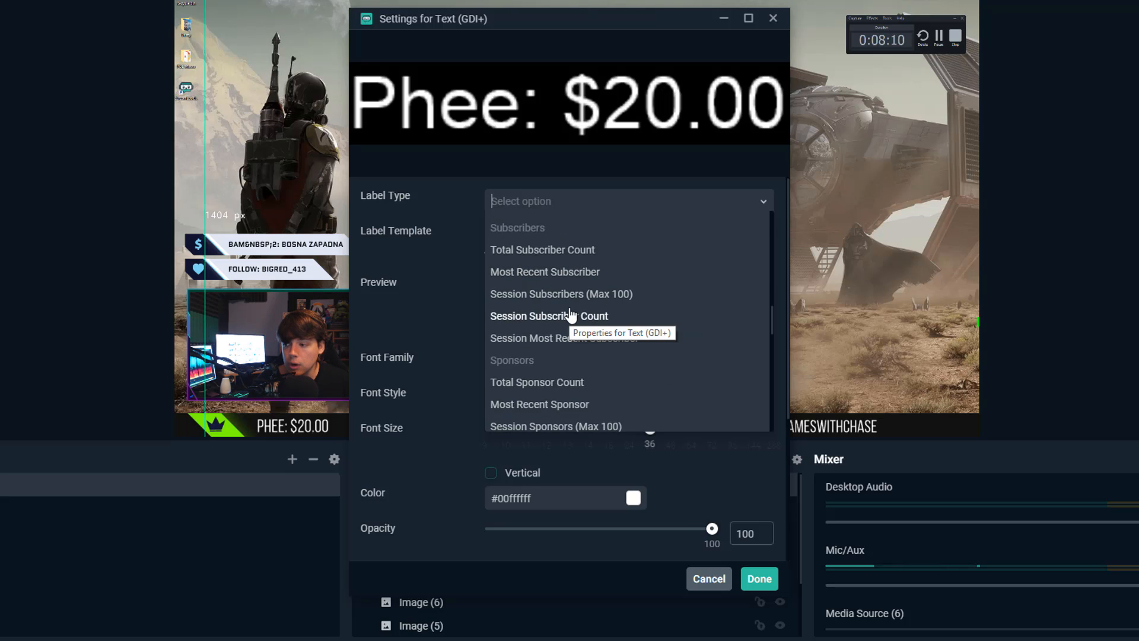
{"action": "left_click", "coordinate": [541, 249]}
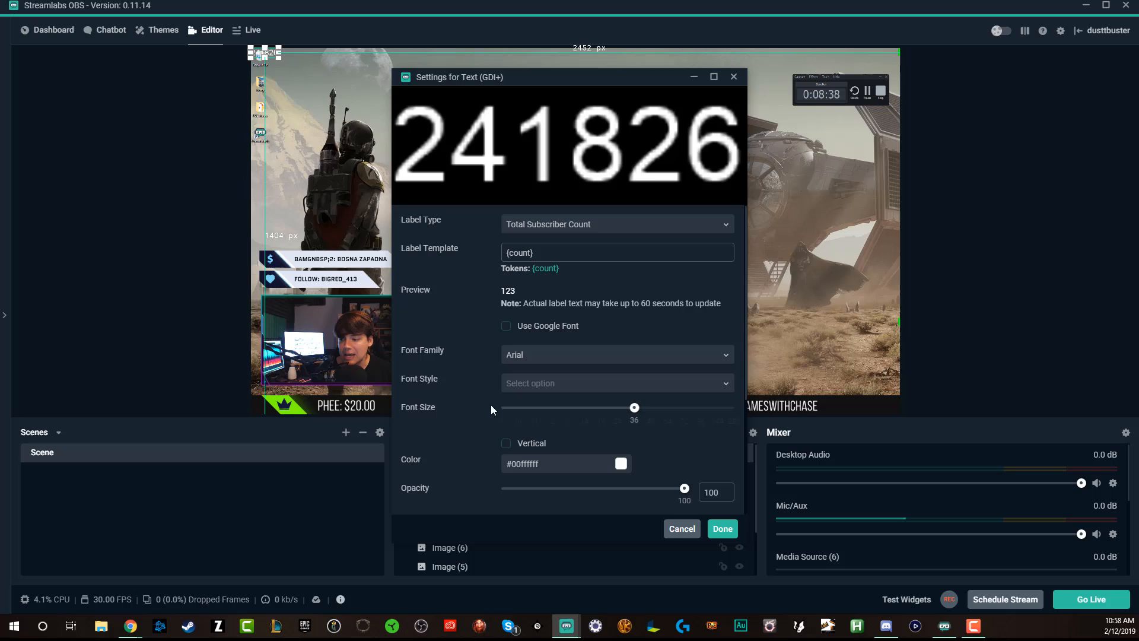
Set the label's font family to Bebas Neue Regular and confirm with Done.
{"action": "left_click", "coordinate": [616, 354]}
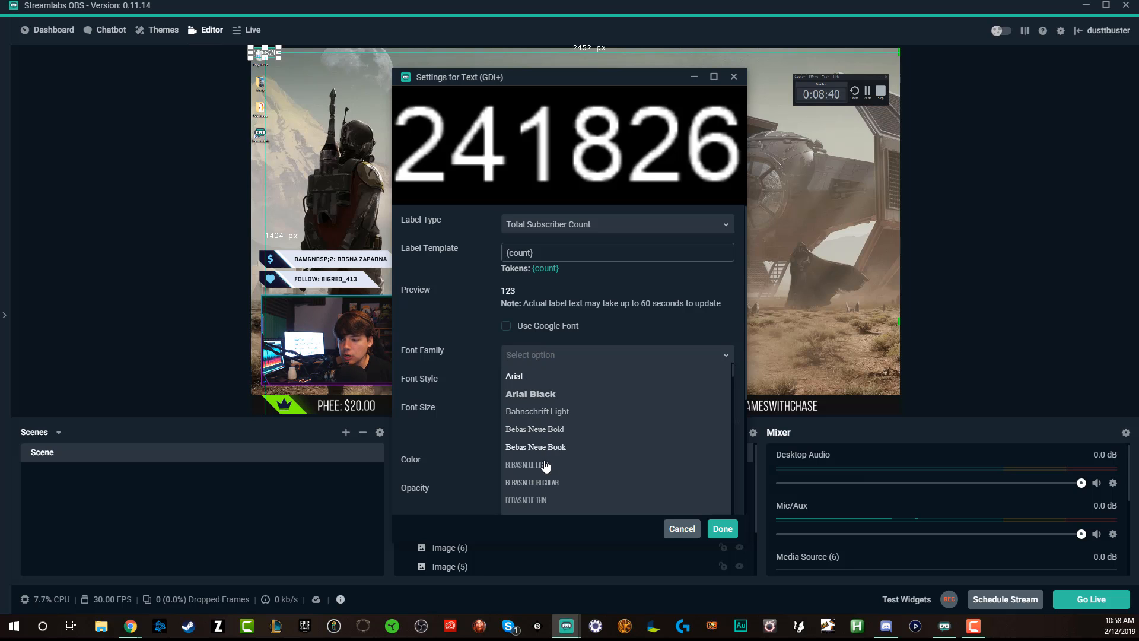
{"action": "left_click", "coordinate": [532, 482]}
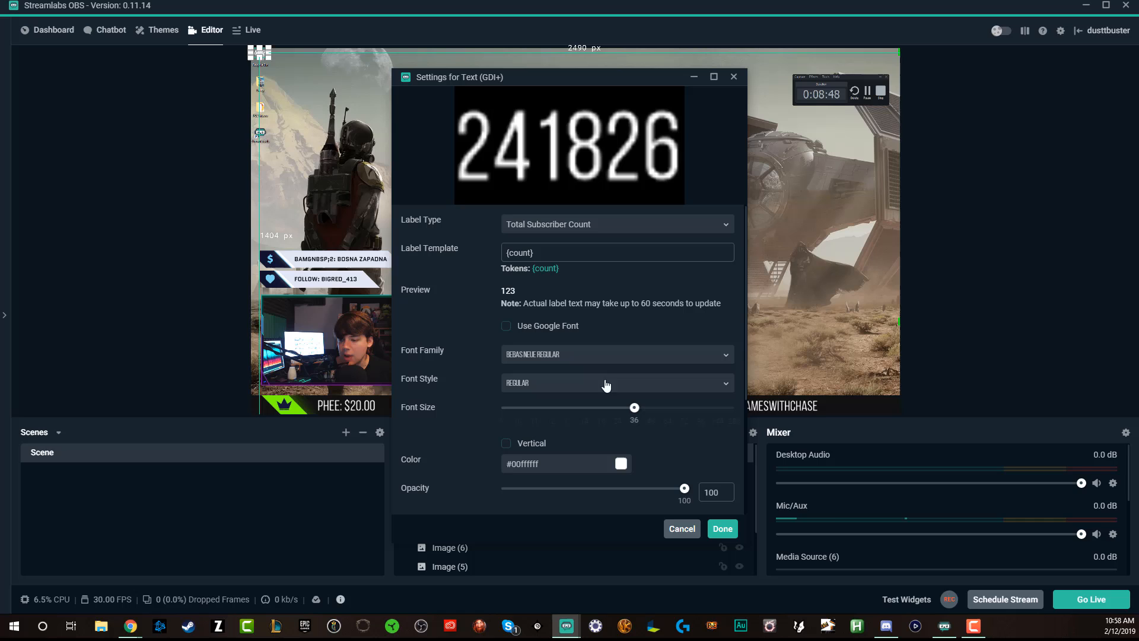
{"action": "left_click", "coordinate": [721, 528]}
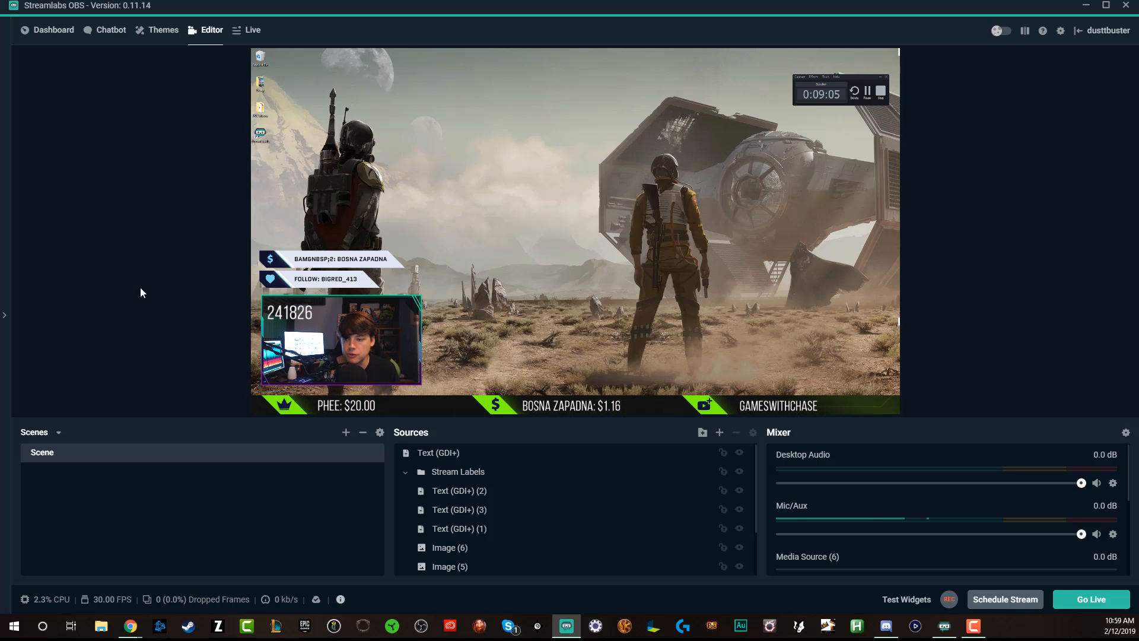
Select the subscriber count Text (GDI+) label and reopen its properties.
{"action": "left_click", "coordinate": [438, 452]}
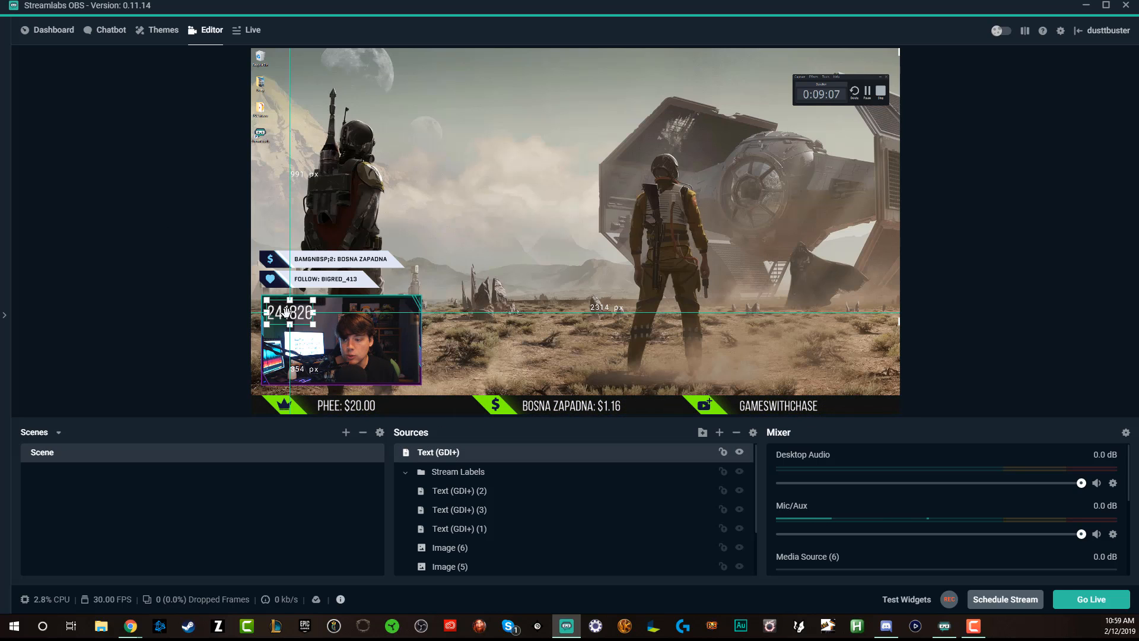
{"action": "scroll", "scroll_direction": "down", "scroll_amount": 3}
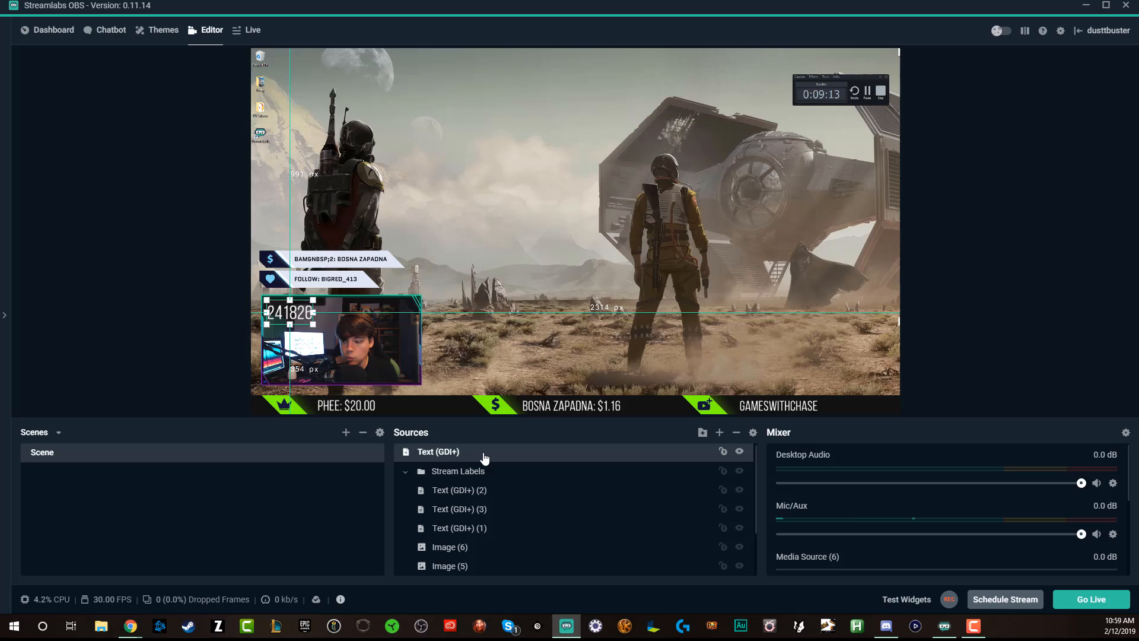
{"action": "double_click", "coordinate": [439, 451]}
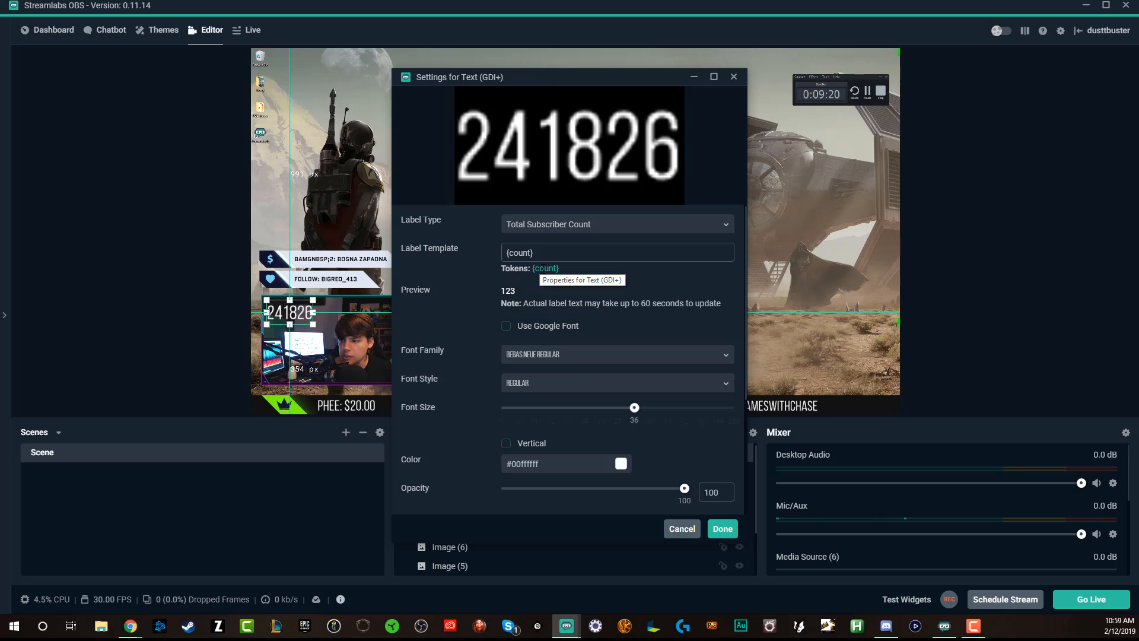
{"action": "mouse_move", "coordinate": [486, 339]}
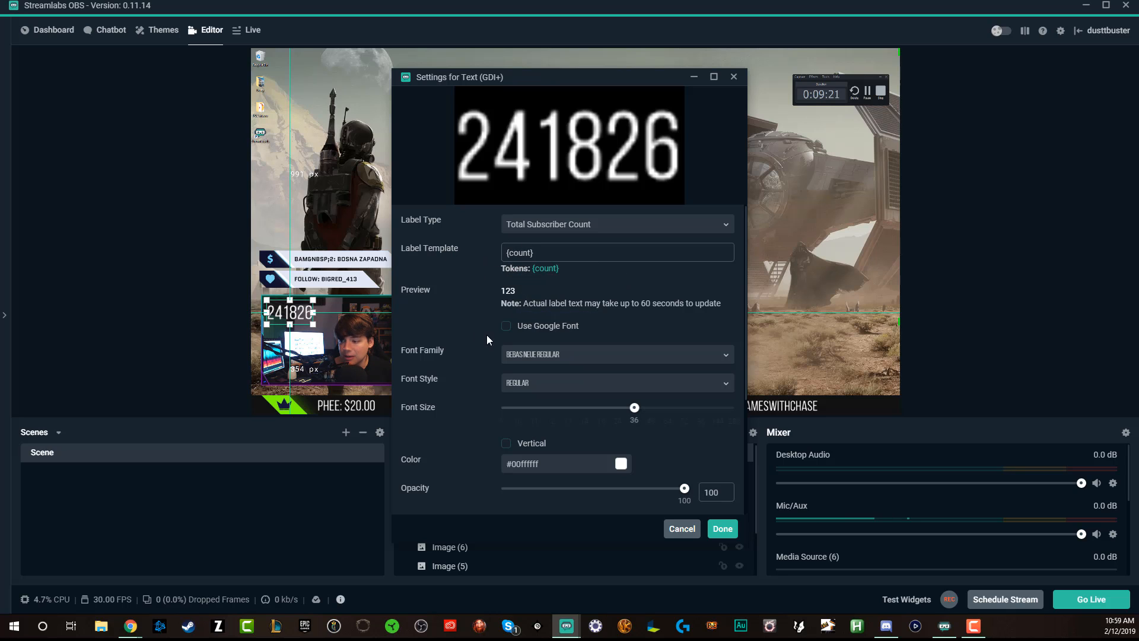
Browse the Label Type options, then cancel, keeping Bebas Neue size 36 unchanged.
{"action": "scroll", "scroll_direction": "down", "scroll_amount": 3}
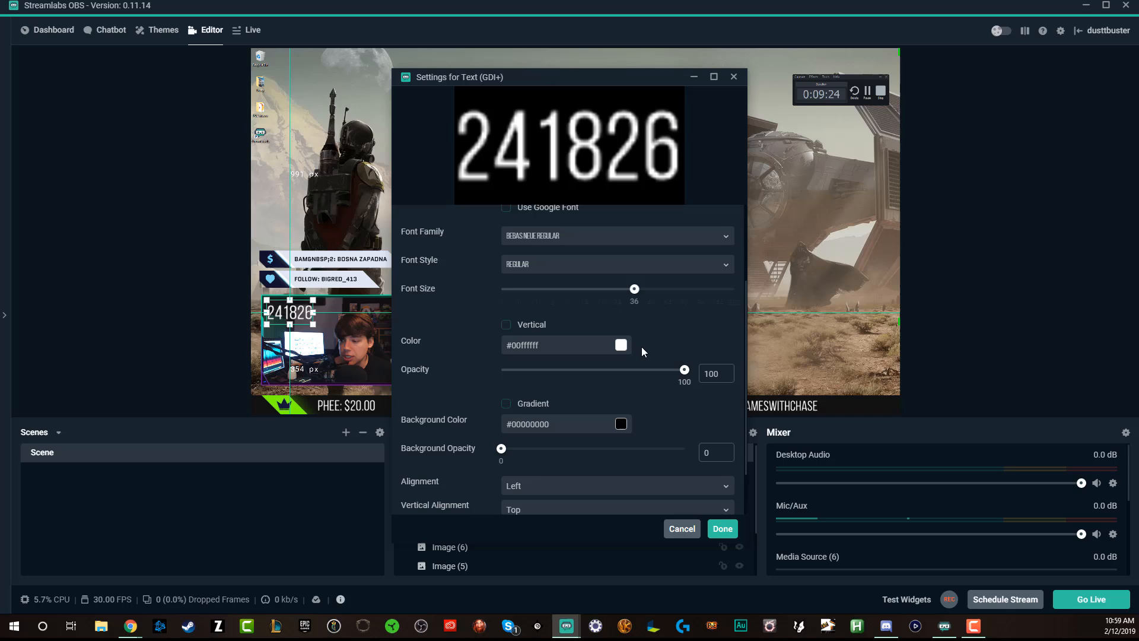
{"action": "scroll", "scroll_direction": "down", "scroll_amount": 3}
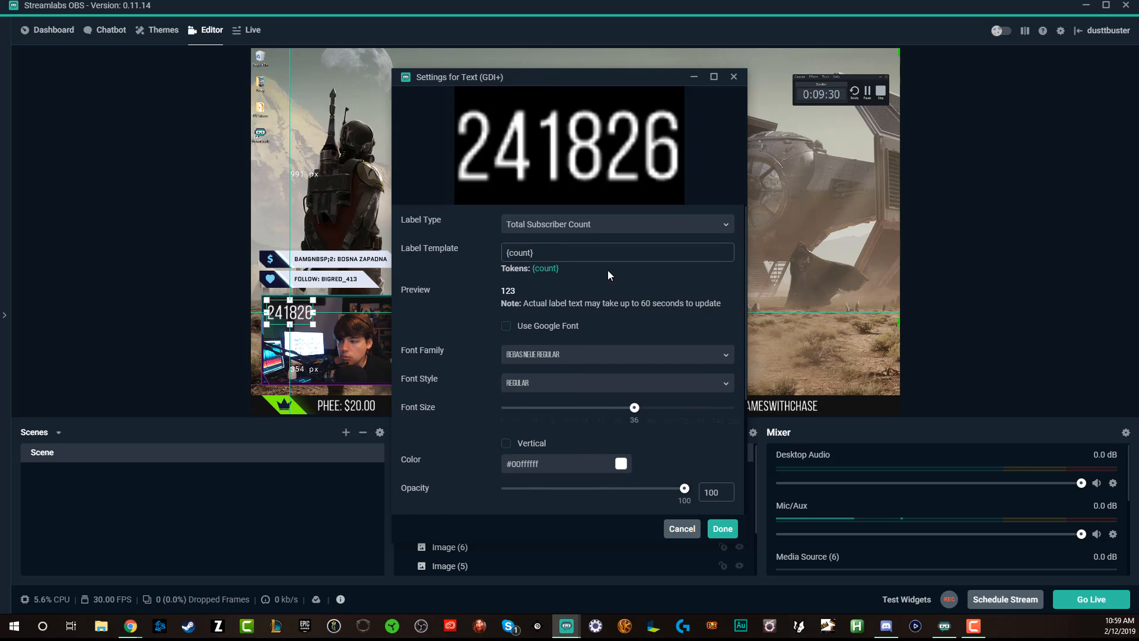
{"action": "left_click", "coordinate": [616, 223]}
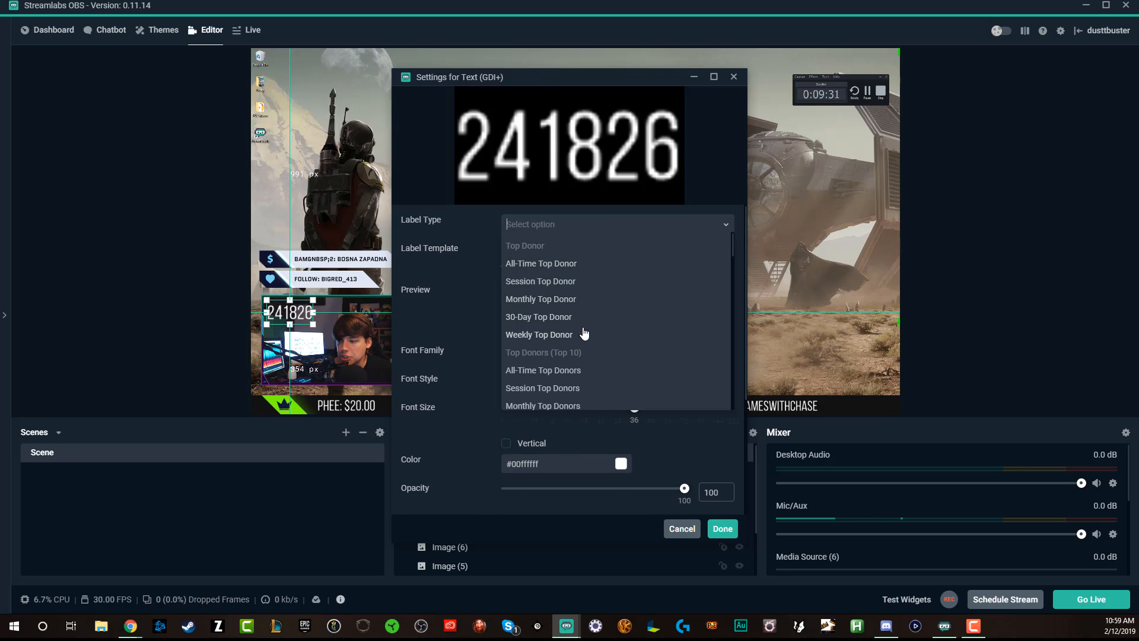
{"action": "scroll", "scroll_direction": "down", "scroll_amount": 3}
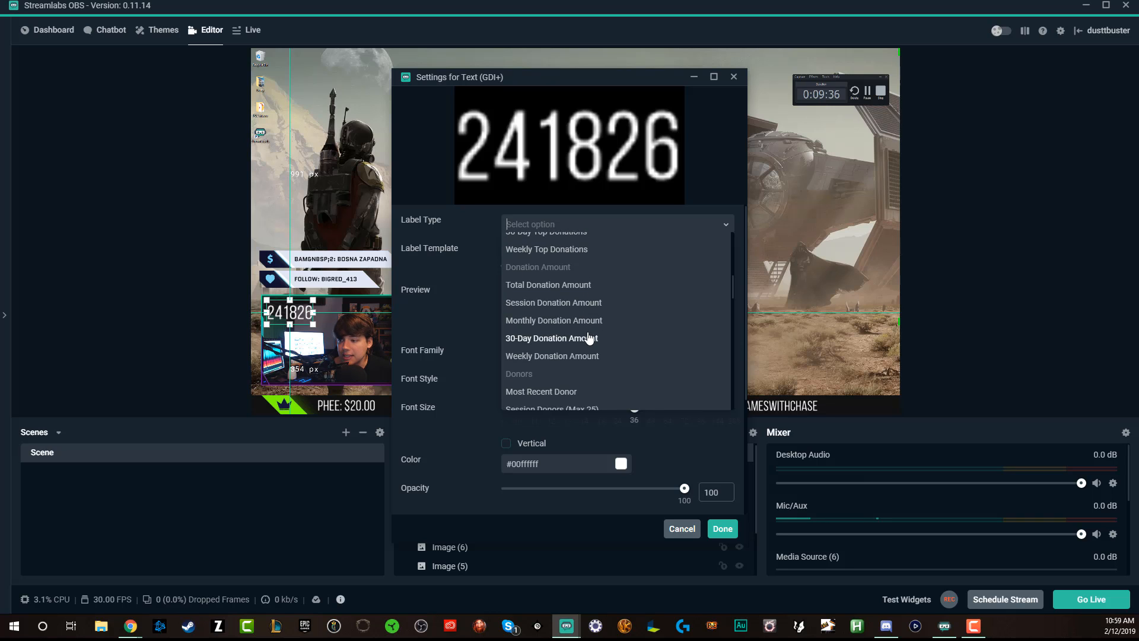
{"action": "scroll", "scroll_direction": "down", "scroll_amount": 3}
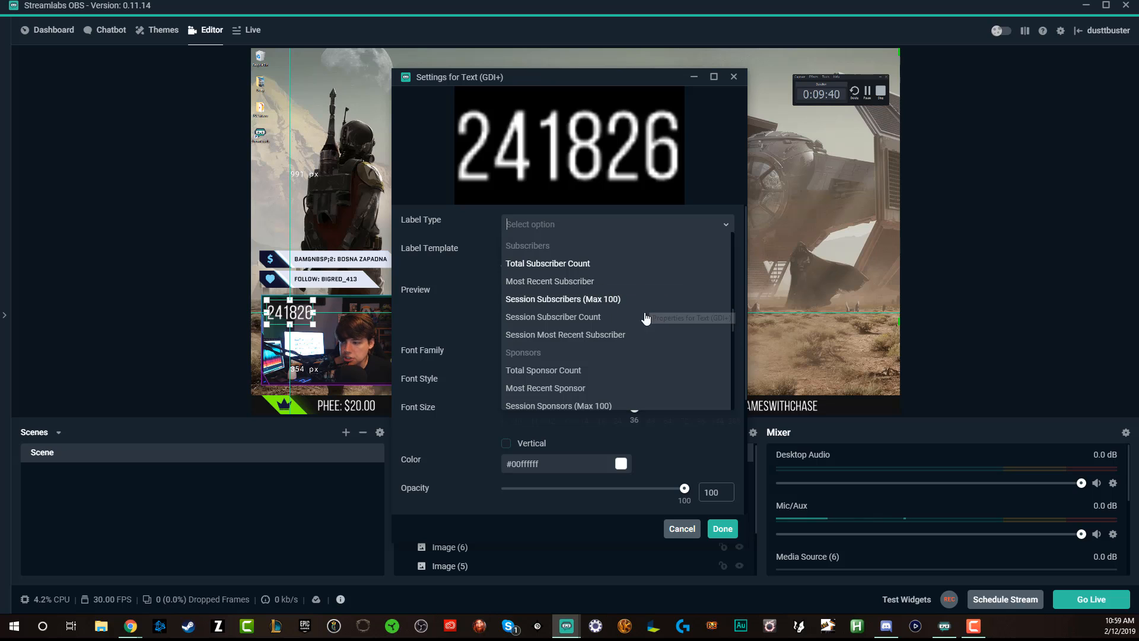
{"action": "mouse_move", "coordinate": [667, 378]}
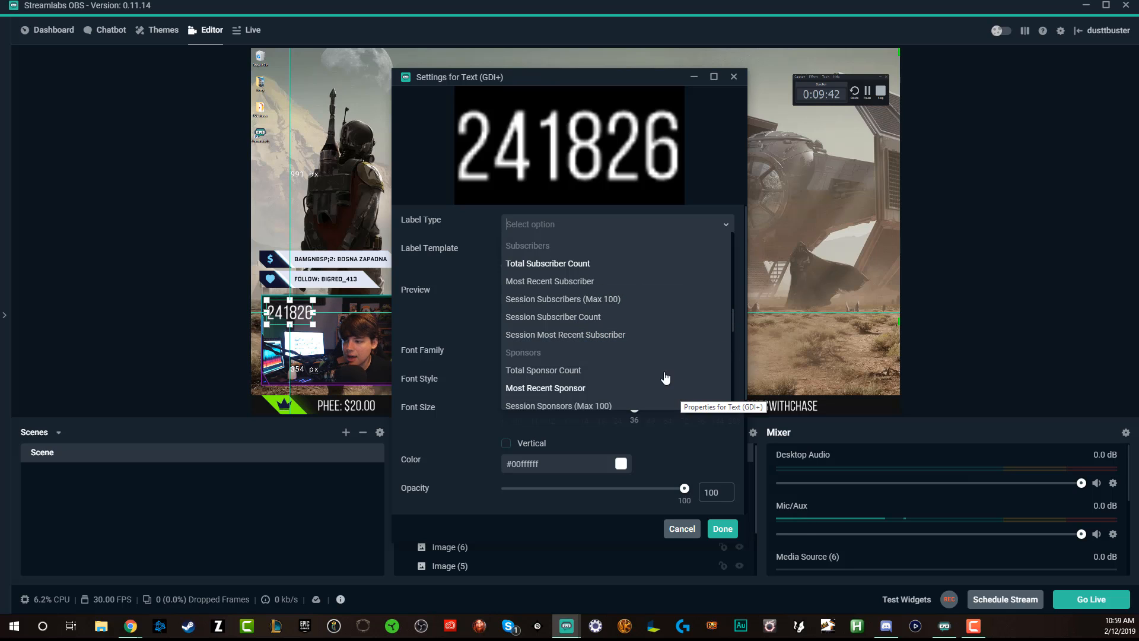
{"action": "scroll", "scroll_direction": "down", "scroll_amount": 3}
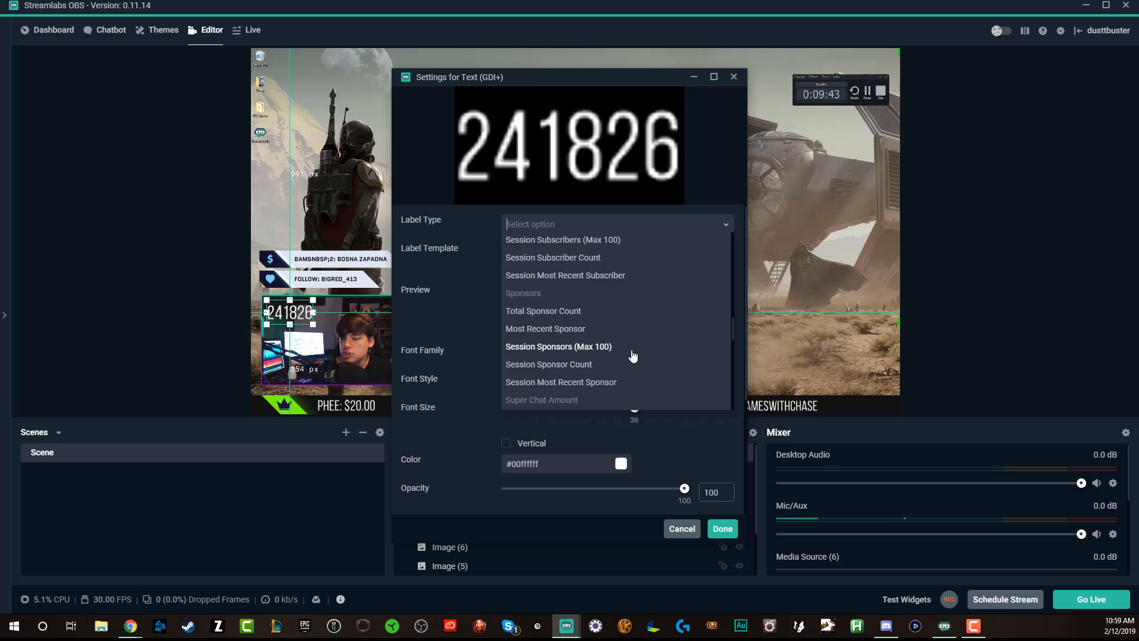
{"action": "scroll", "scroll_direction": "down", "scroll_amount": 3}
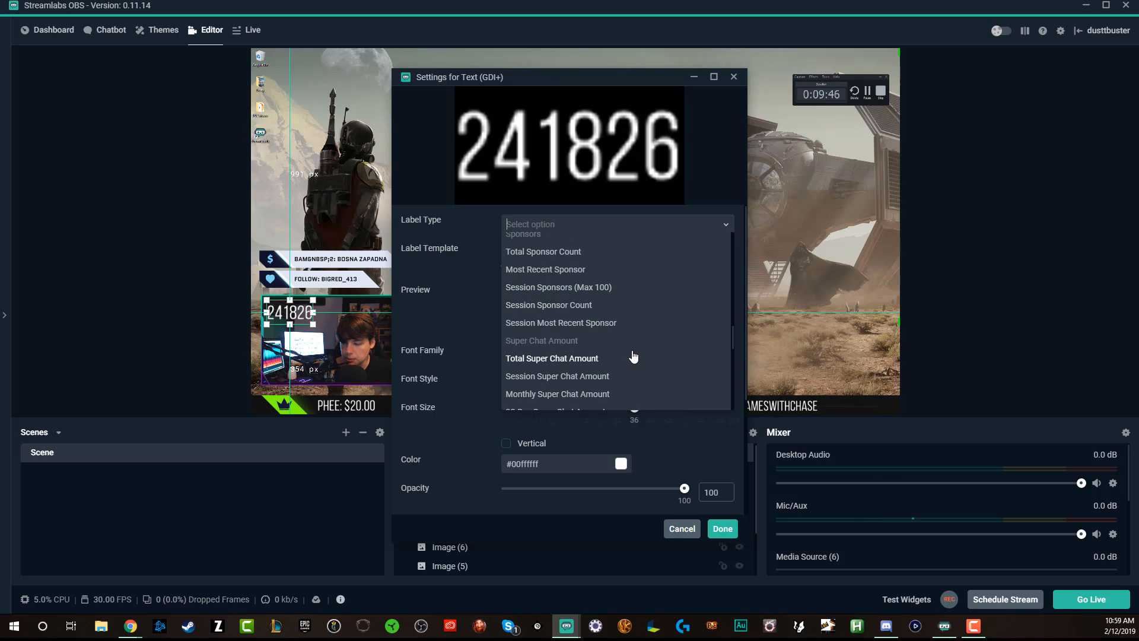
{"action": "mouse_move", "coordinate": [631, 351]}
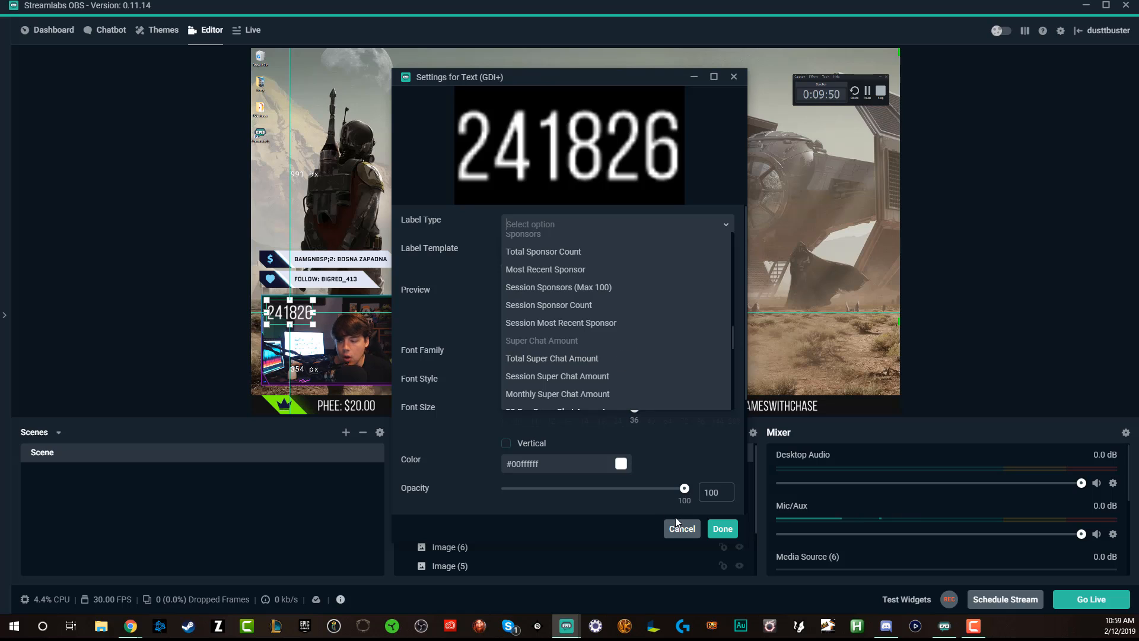
{"action": "left_click", "coordinate": [721, 528]}
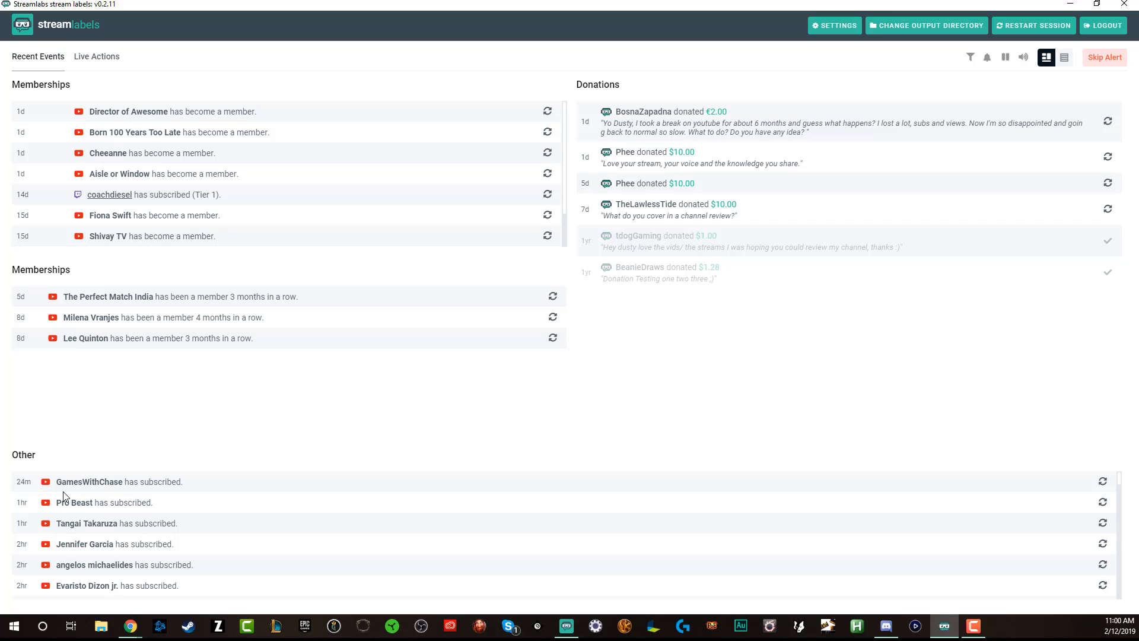
{"action": "mouse_move", "coordinate": [171, 443]}
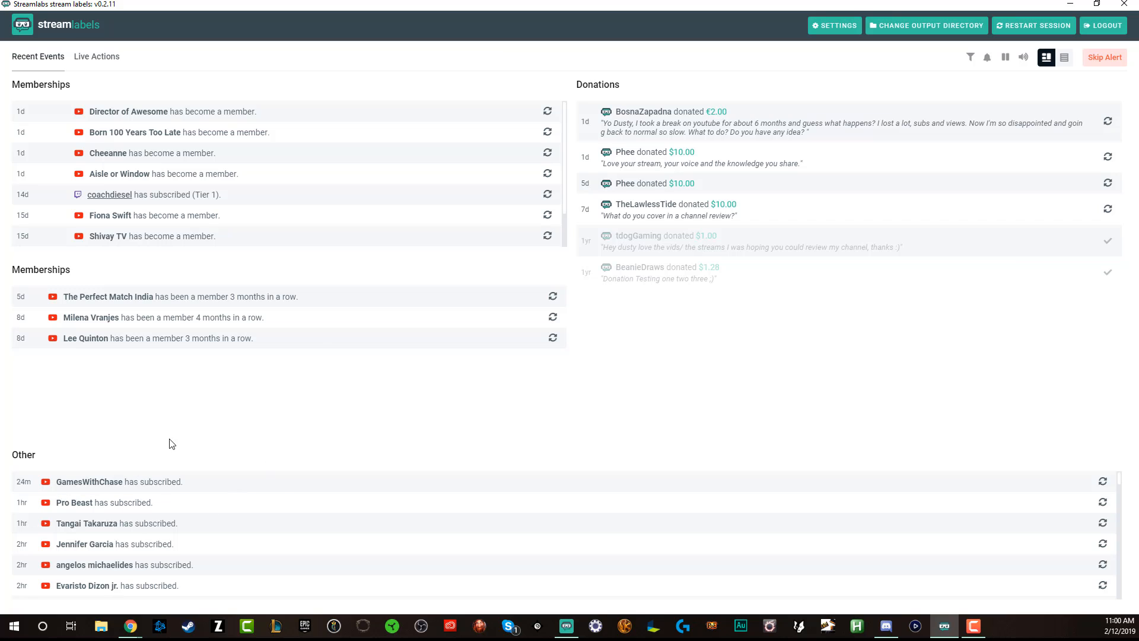
{"action": "mouse_move", "coordinate": [425, 433]}
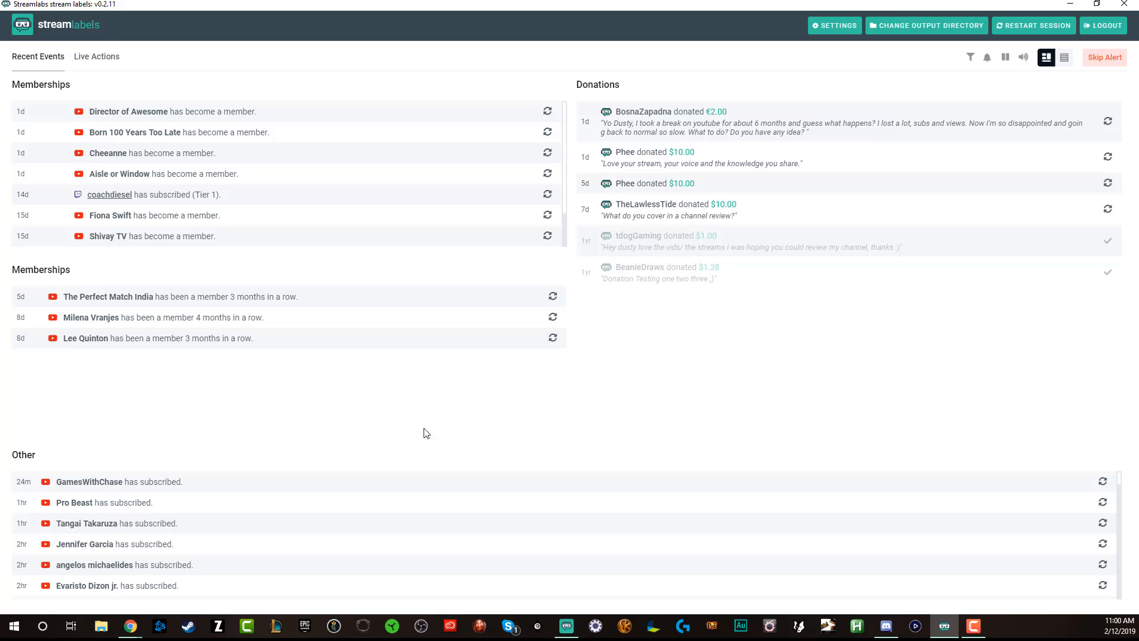
Switch to the Streamlabs stream labels app's Recent Events feed.
{"action": "left_click", "coordinate": [566, 625]}
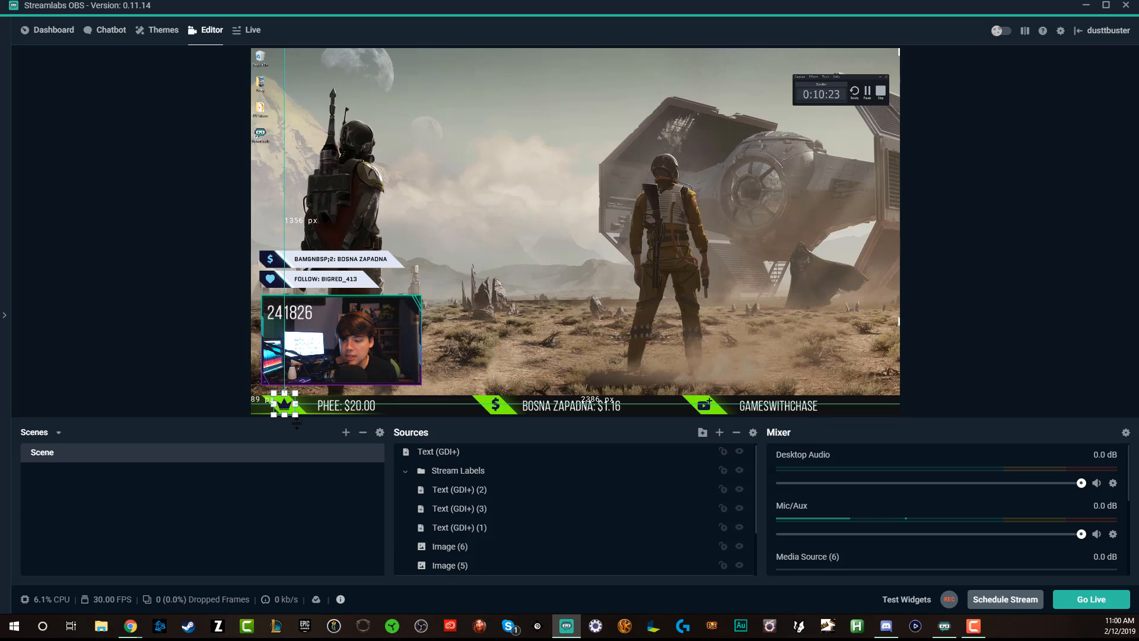
Return to the OBS editor and show the Valkyrie and Main Scene scene list.
{"action": "left_click", "coordinate": [449, 546]}
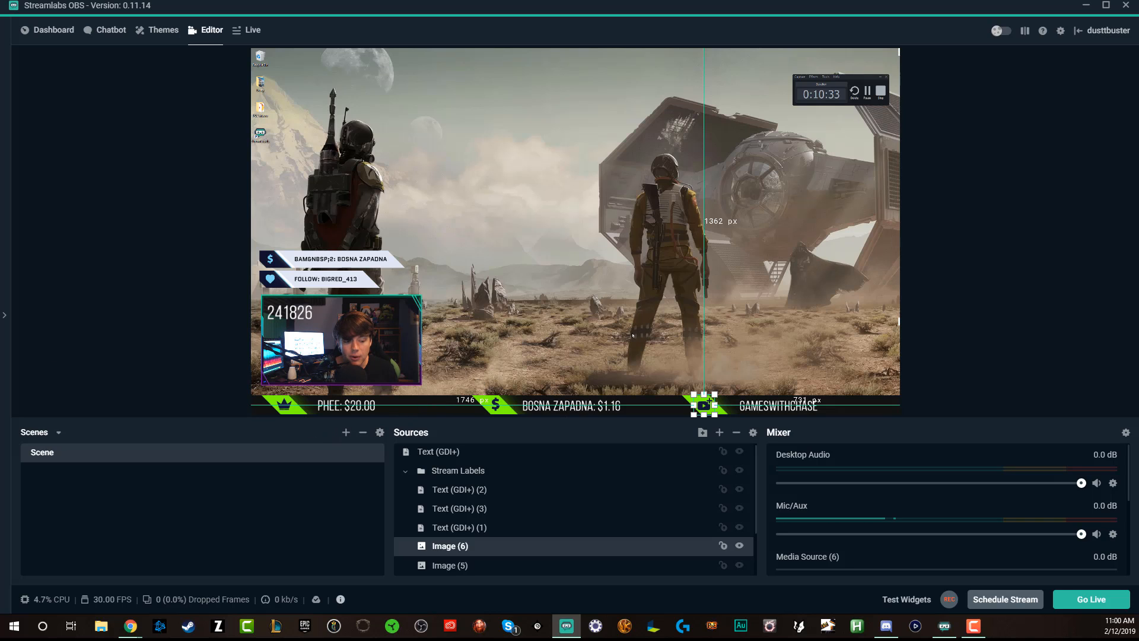
{"action": "mouse_move", "coordinate": [22, 567]}
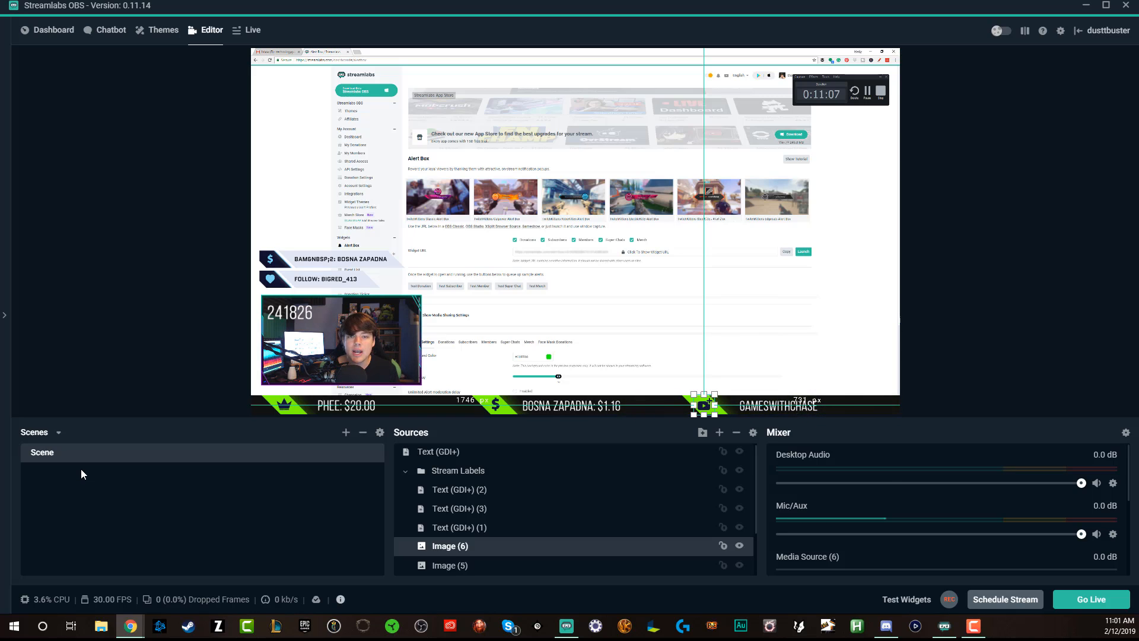
{"action": "mouse_move", "coordinate": [87, 461]}
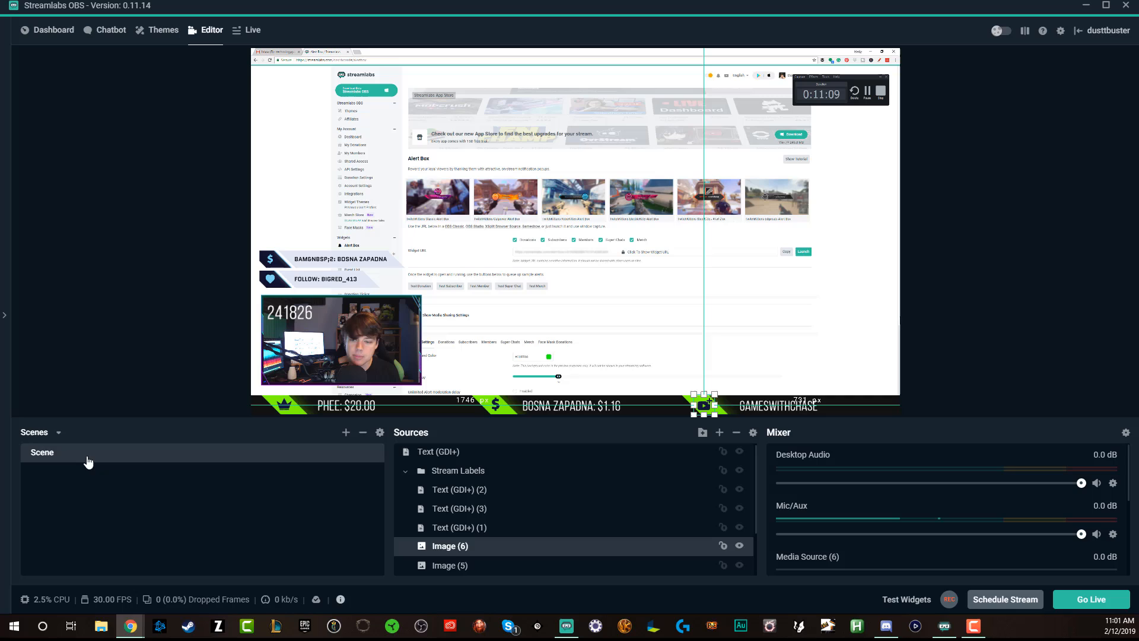
{"action": "left_click", "coordinate": [59, 432]}
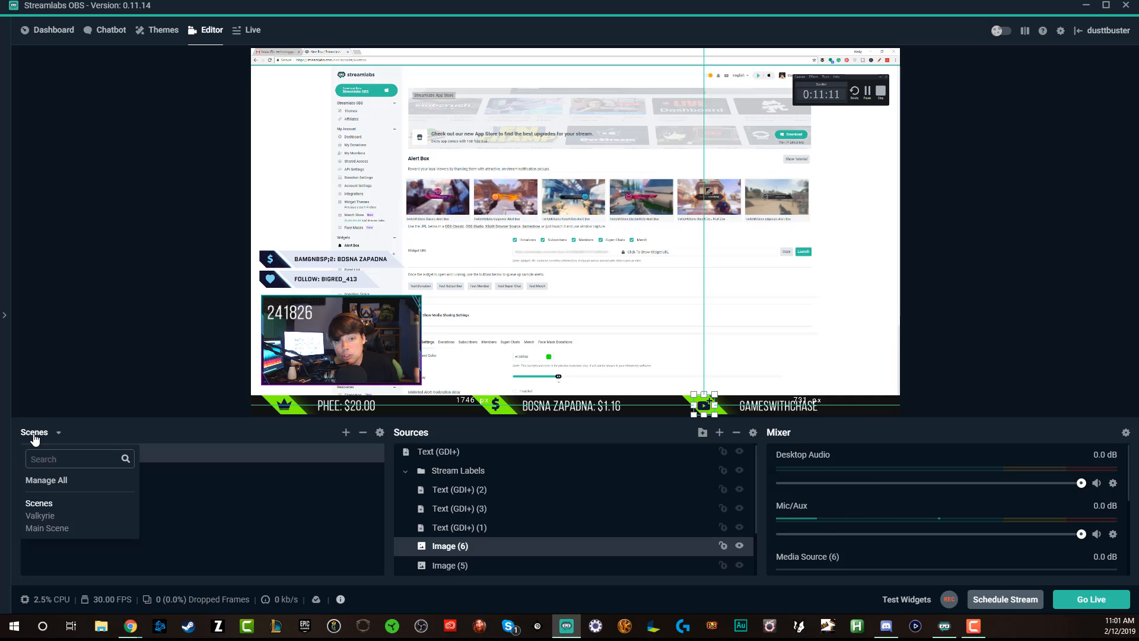